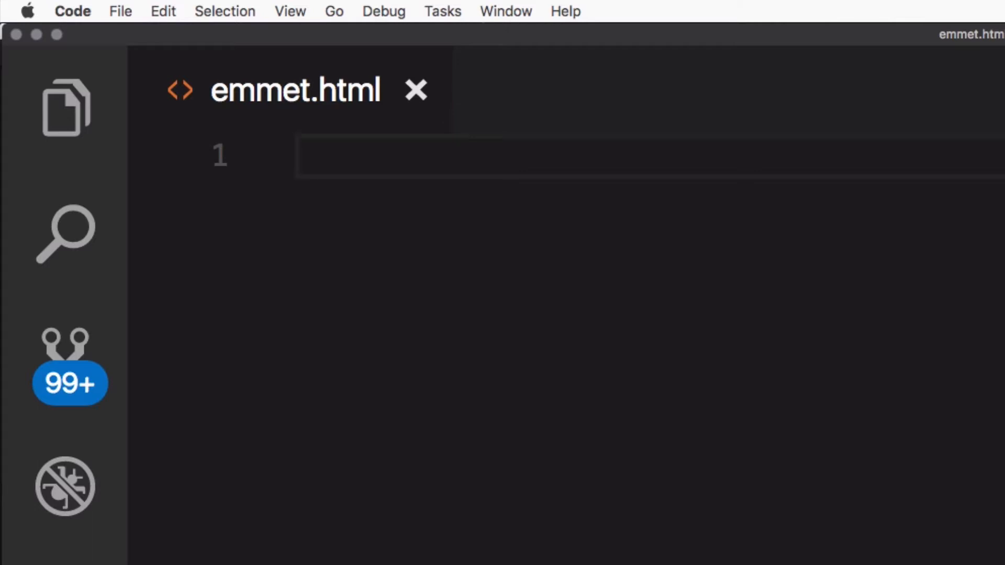
- Expand the .container abbreviation into an empty div with class "container"
text(.)
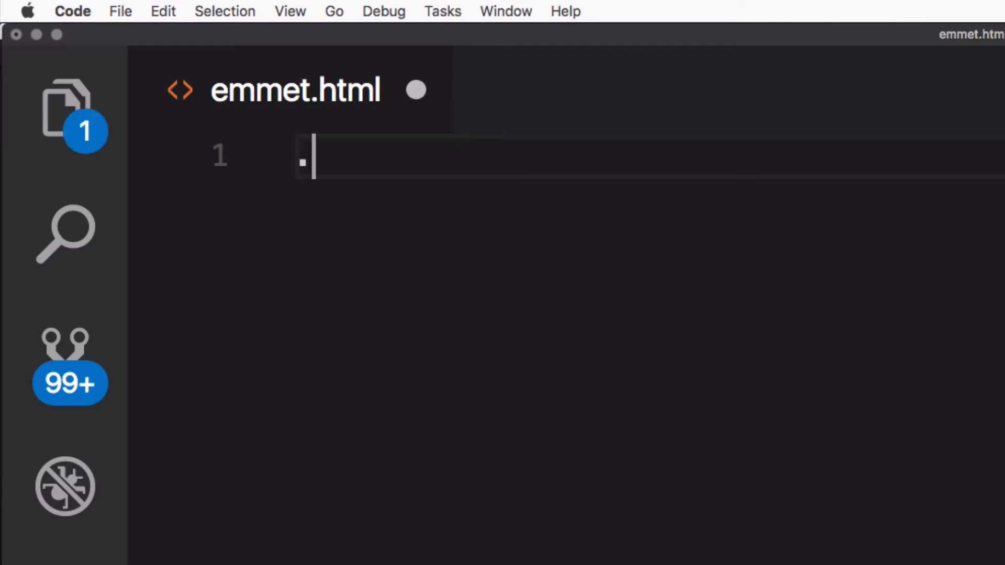
text(coin)
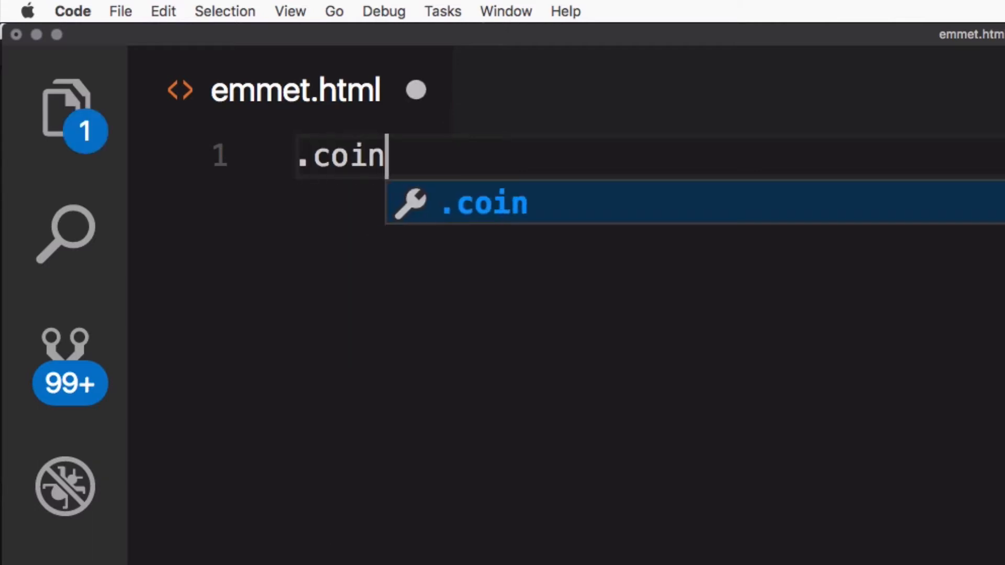
text(tainer)
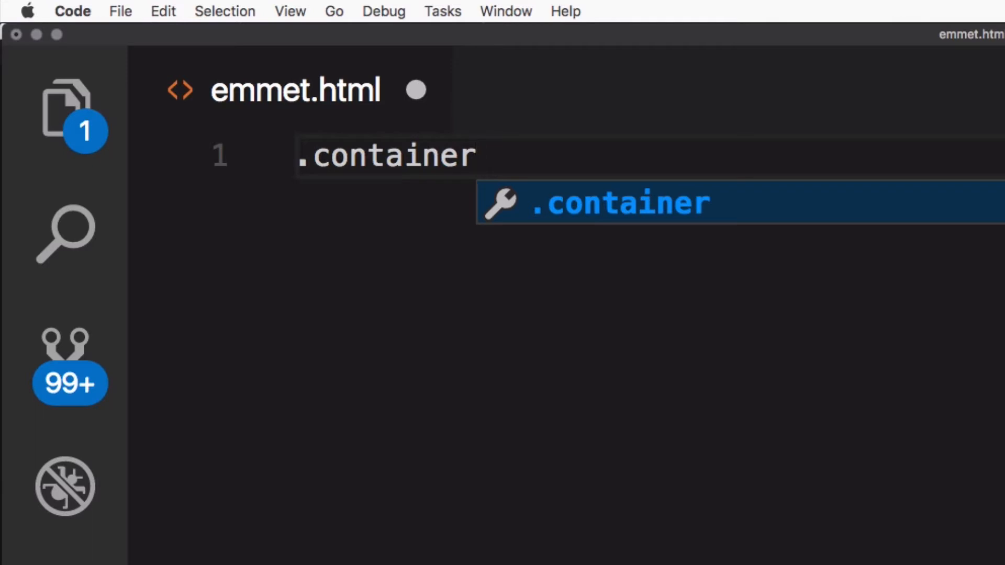
key(Tab)
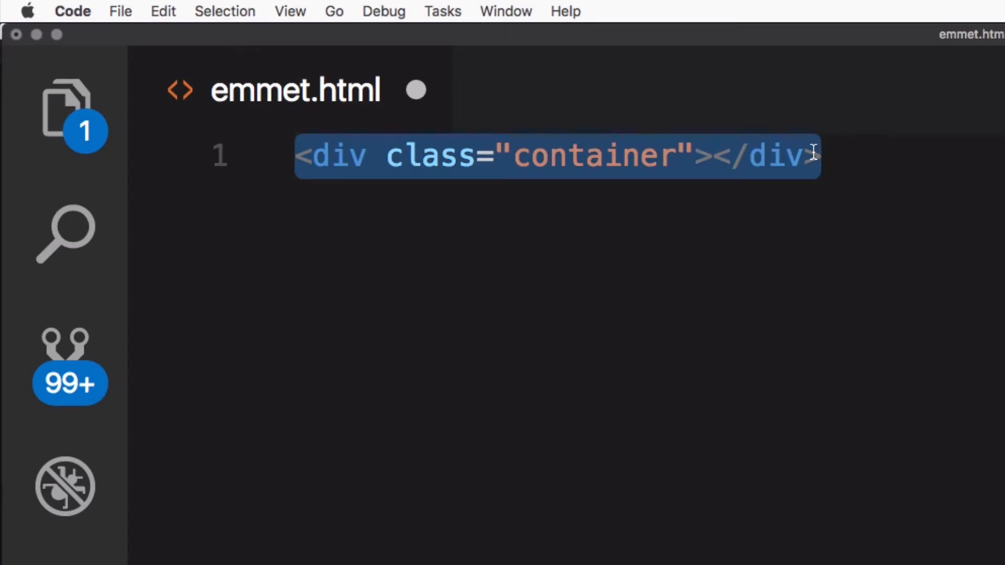
- Expand .container>.element into a container div holding a child element div
text(.con)
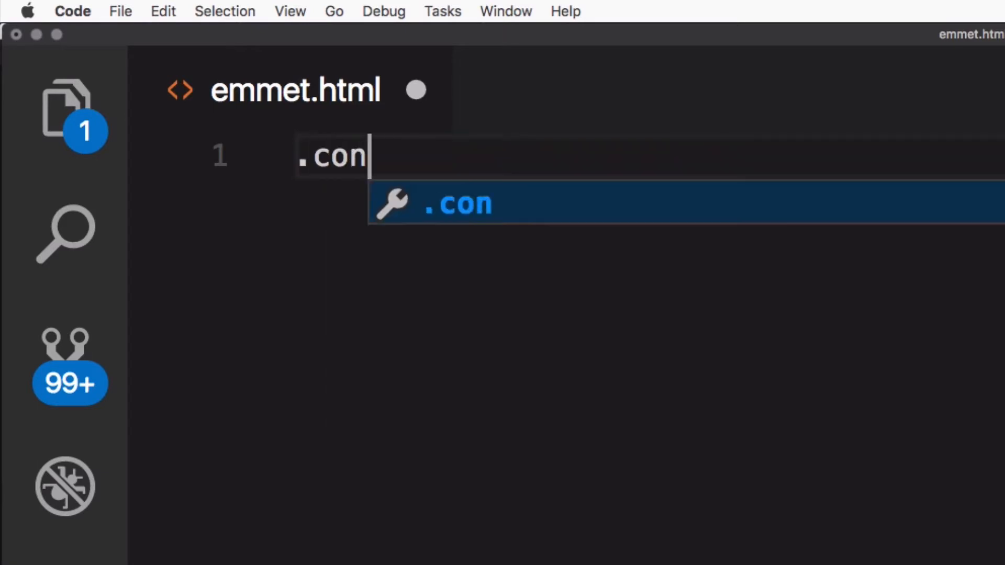
text(tainer)
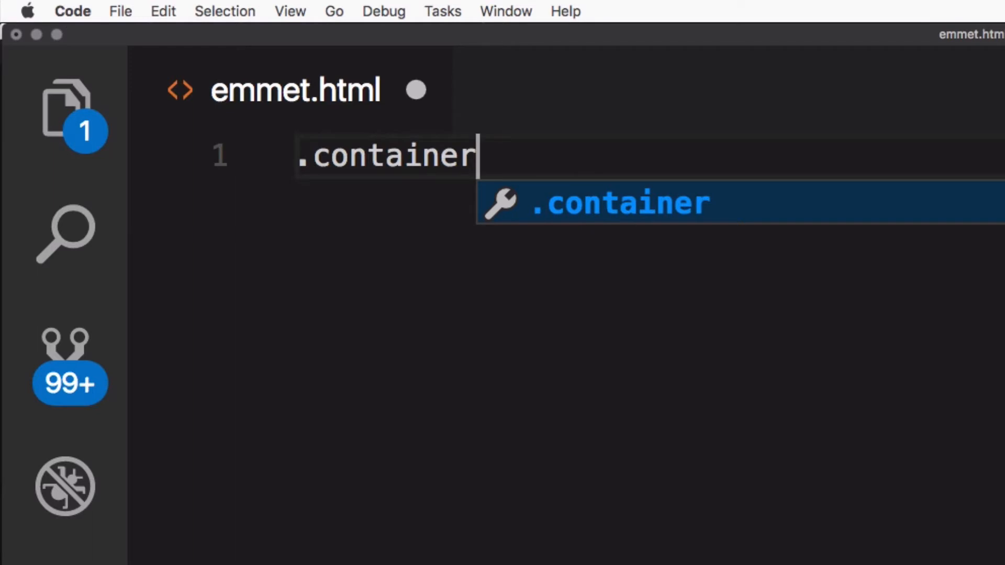
text(>)
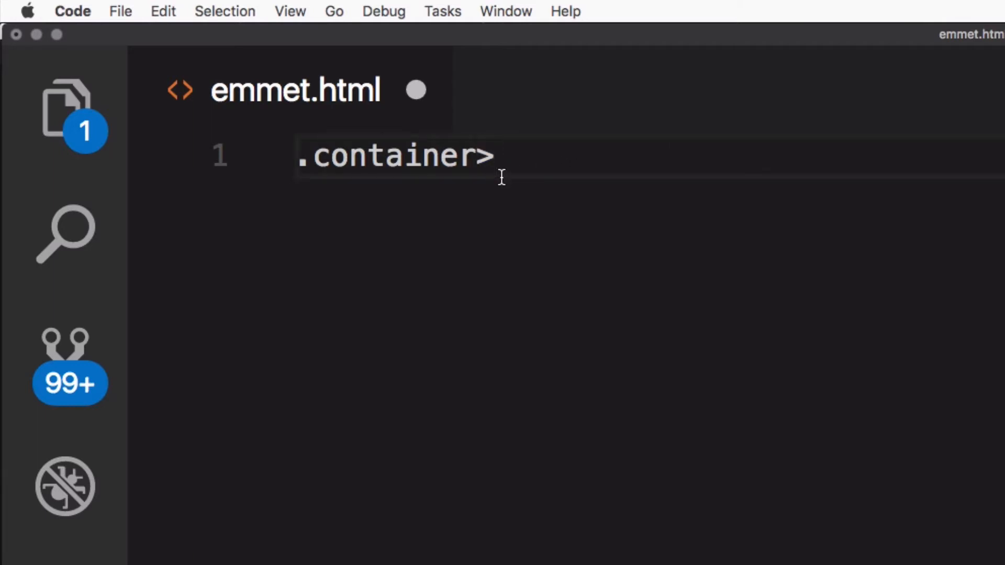
text(.el)
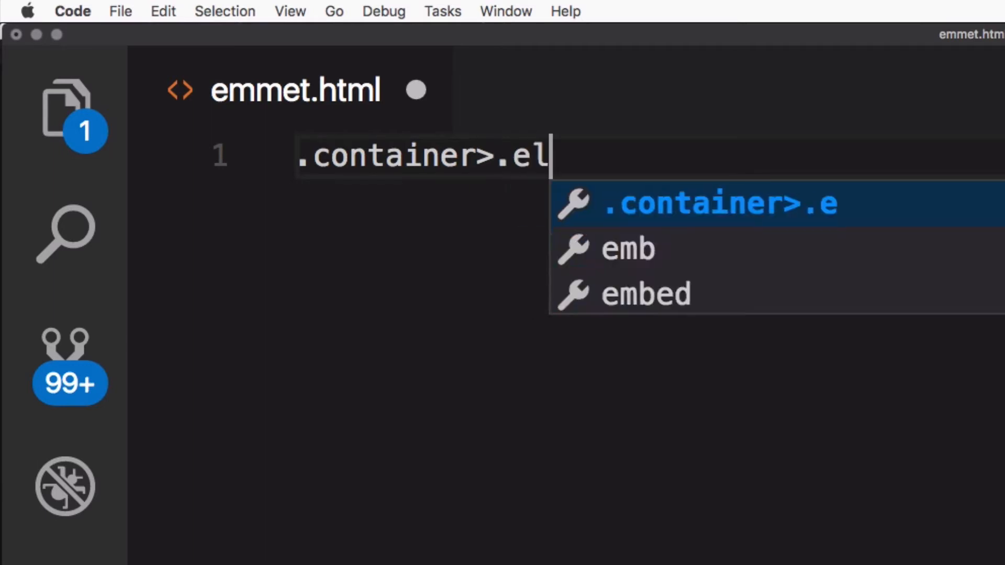
text(eme)
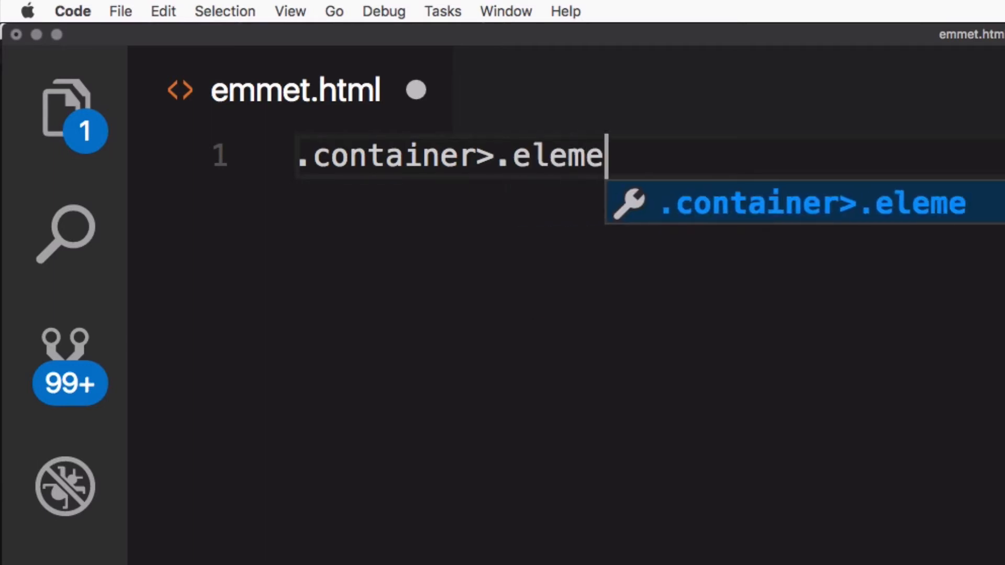
text(nt)
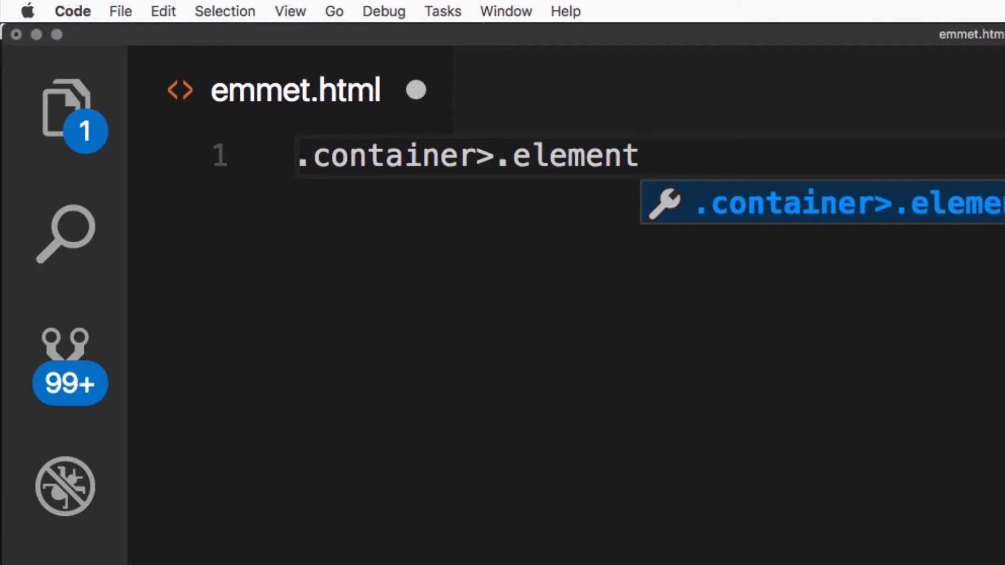
key(Tab)
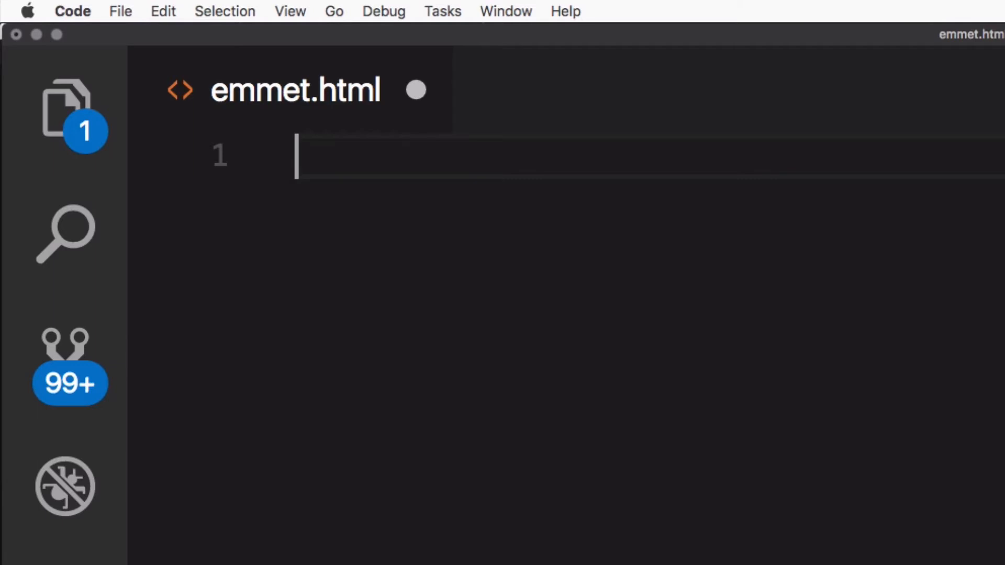
- Write the ul>li*4 abbreviation for a list of four items
text(ul)
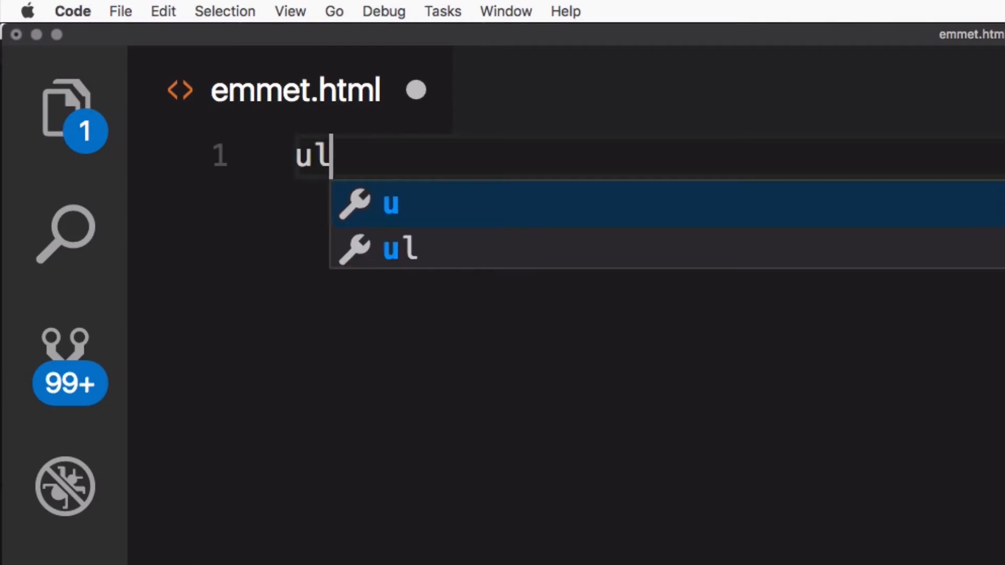
text(>)
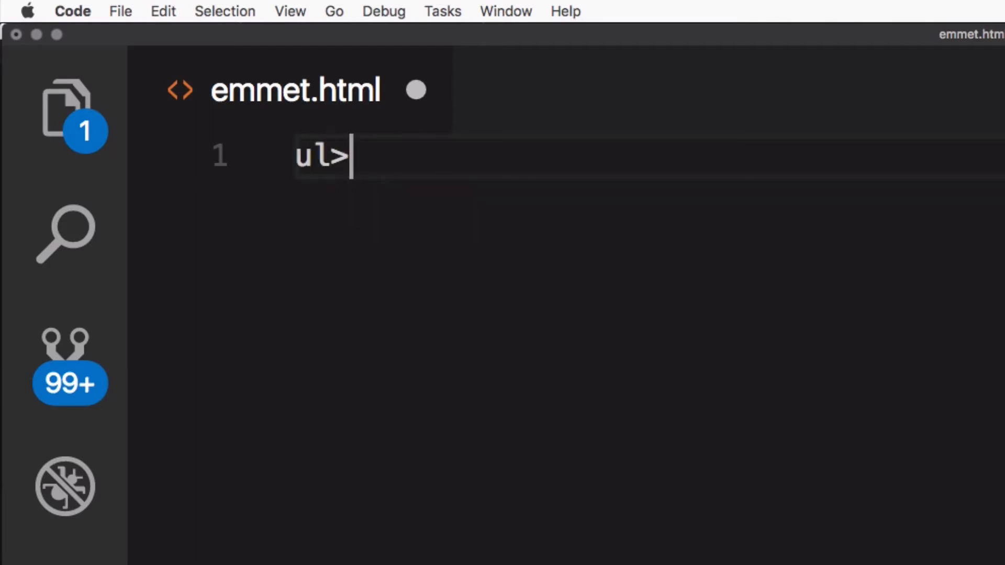
text(li)
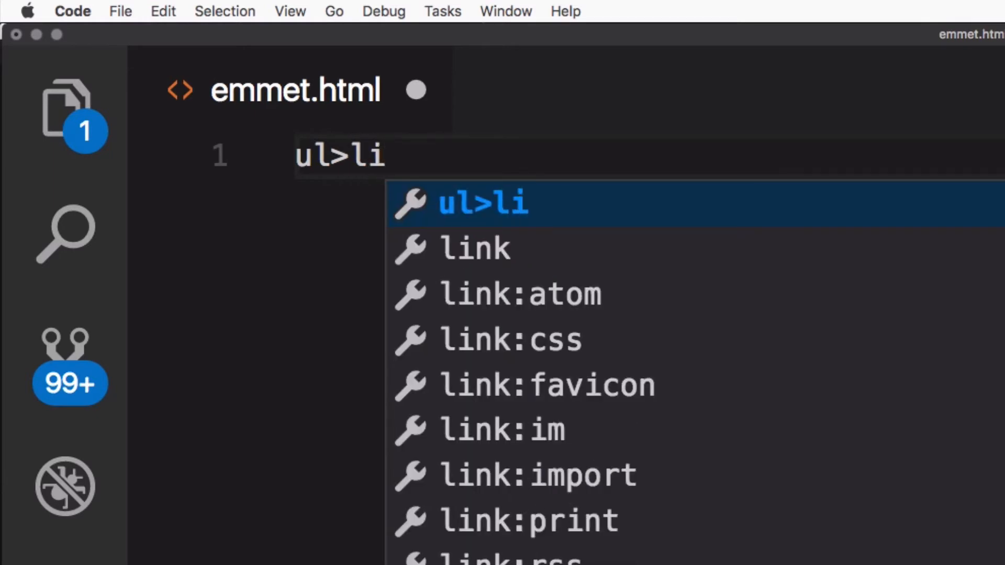
text(*)
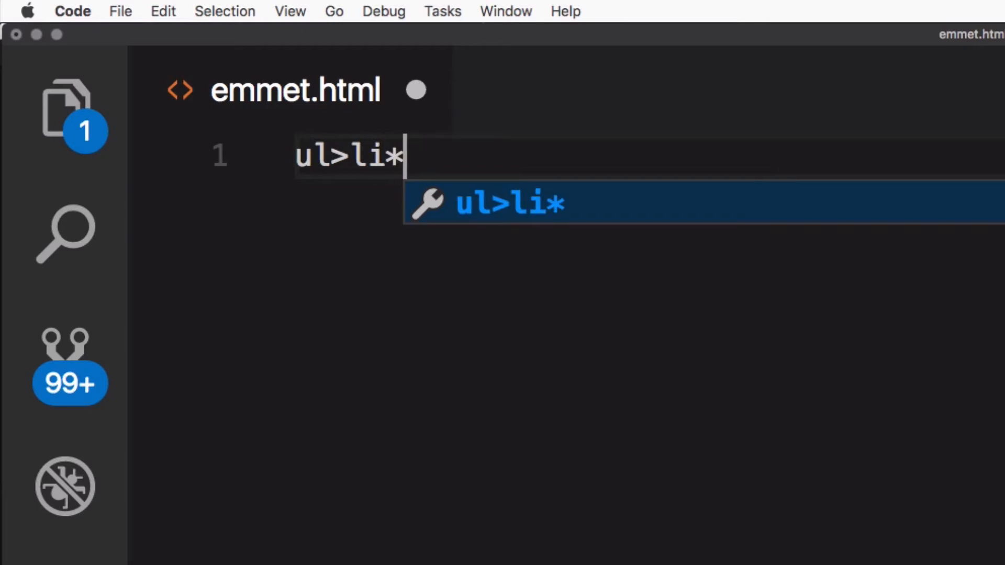
text(4)
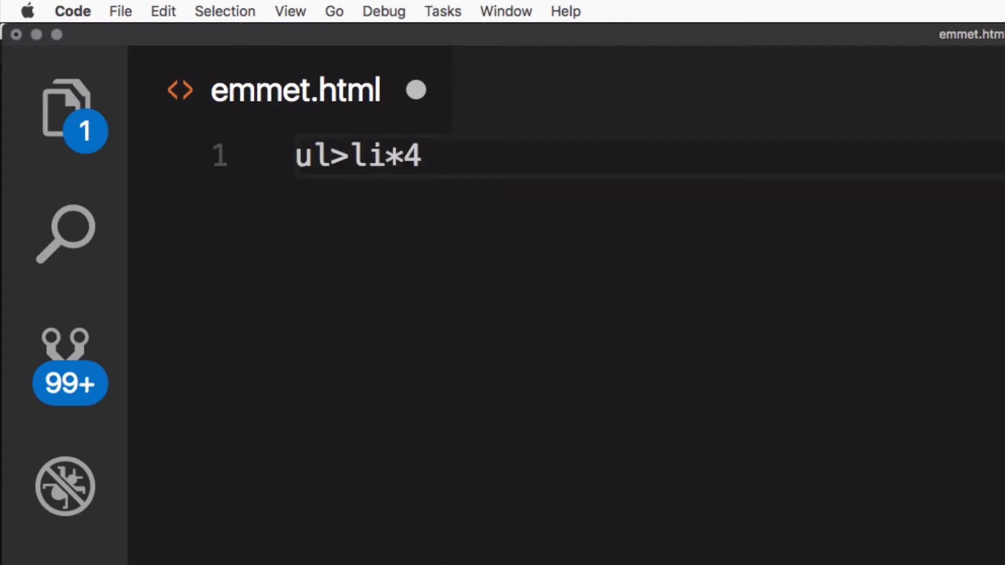
- Change it to ul>li.item*4 so each list item carries the item class
key(Backspace)
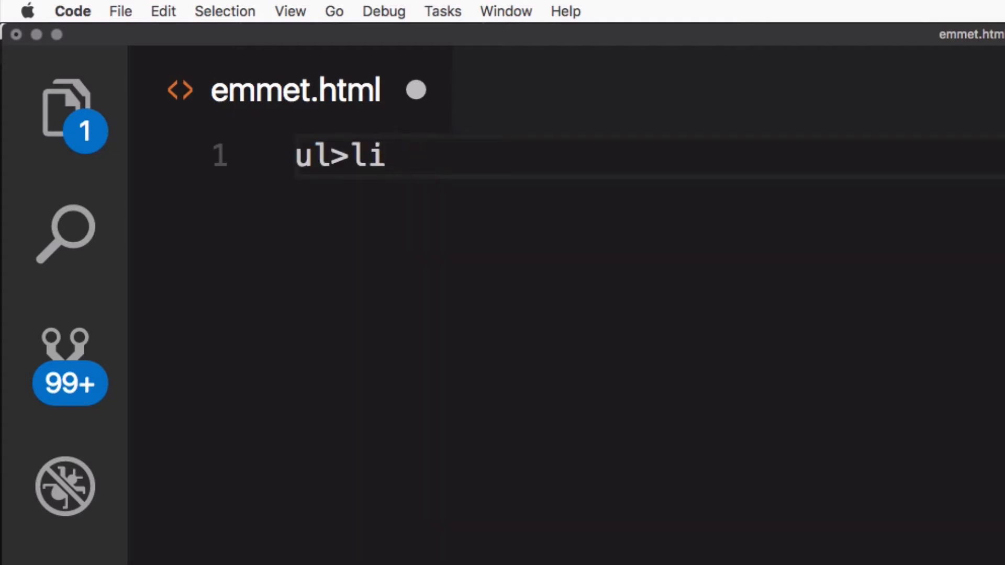
text(.)
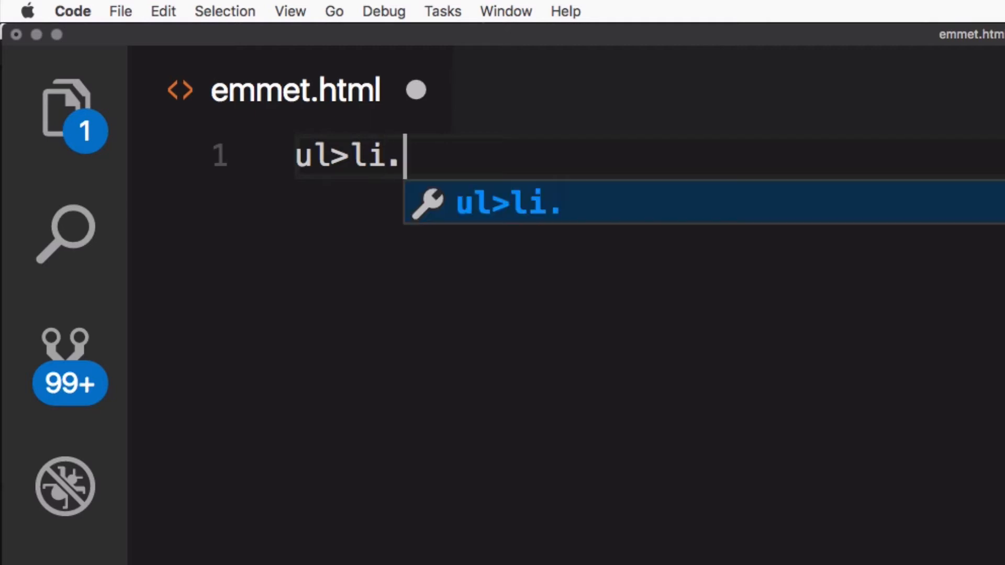
text(item)
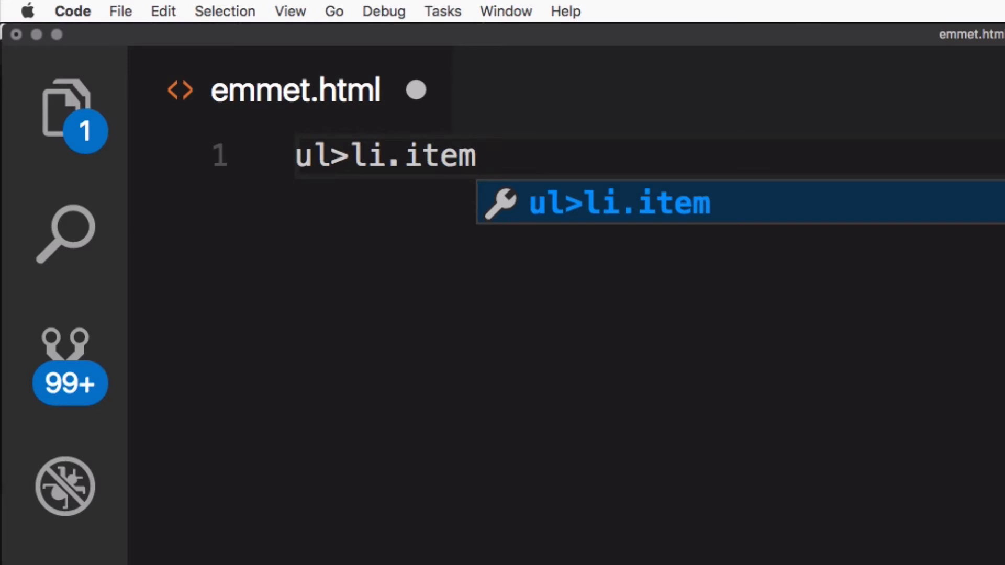
text(*4)
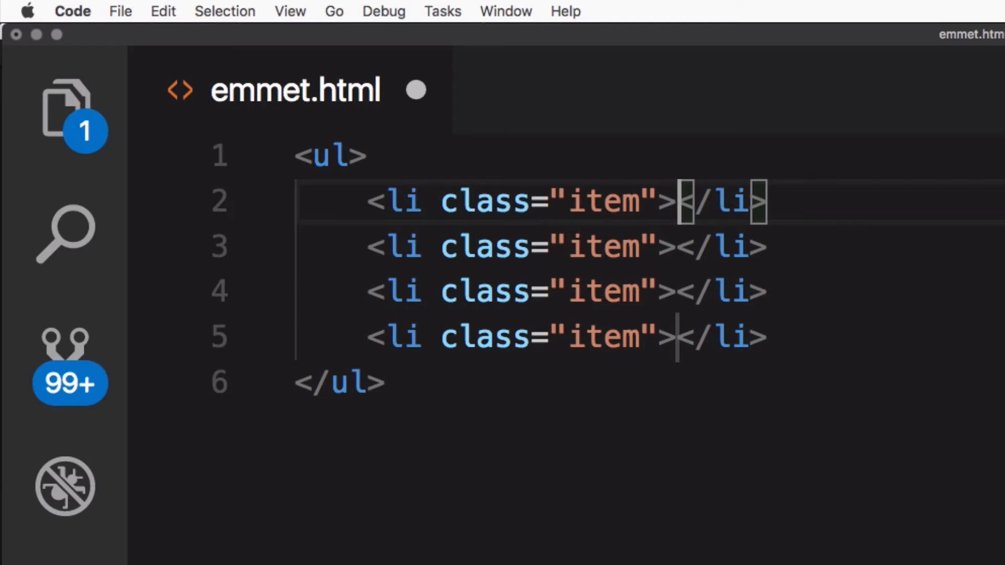
double_click(600, 201)
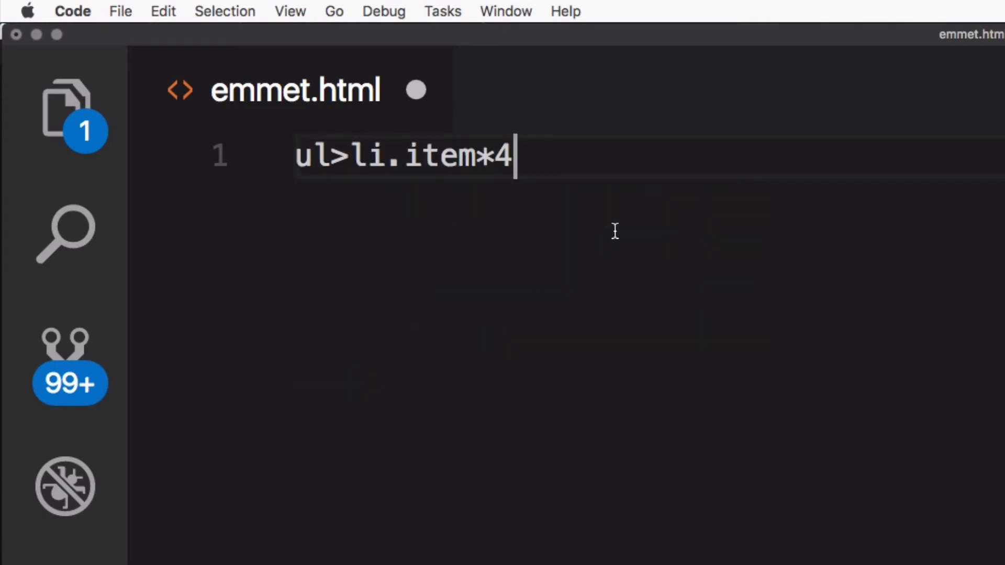
- Number the items with ul>li.item$*4, yielding classes item1 through item4
key(Backspace)
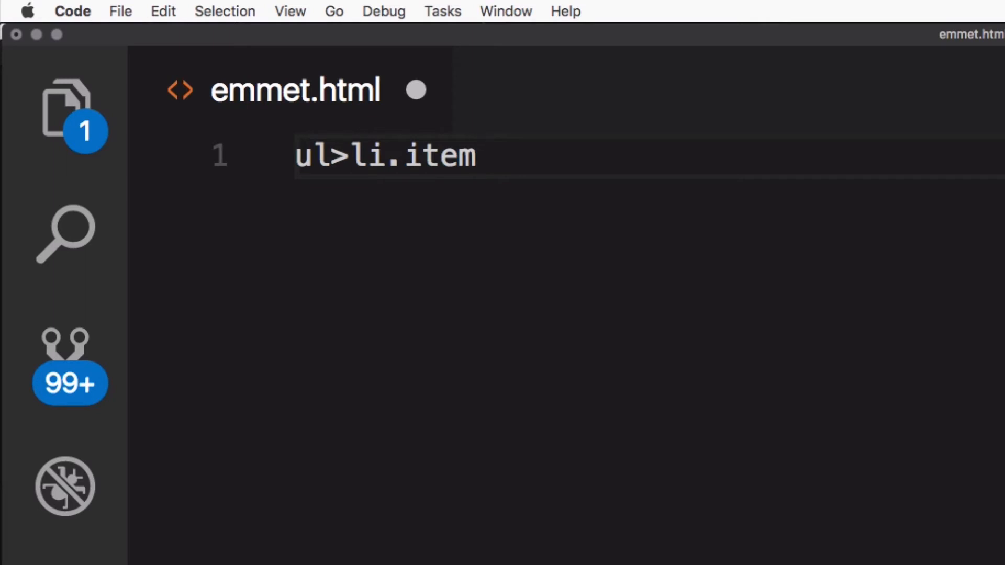
text($)
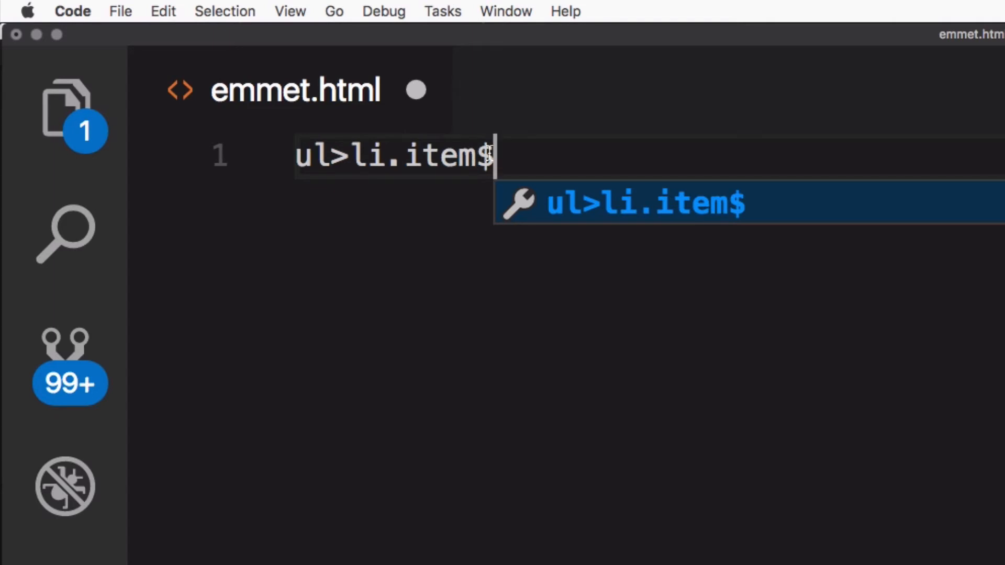
text(*4)
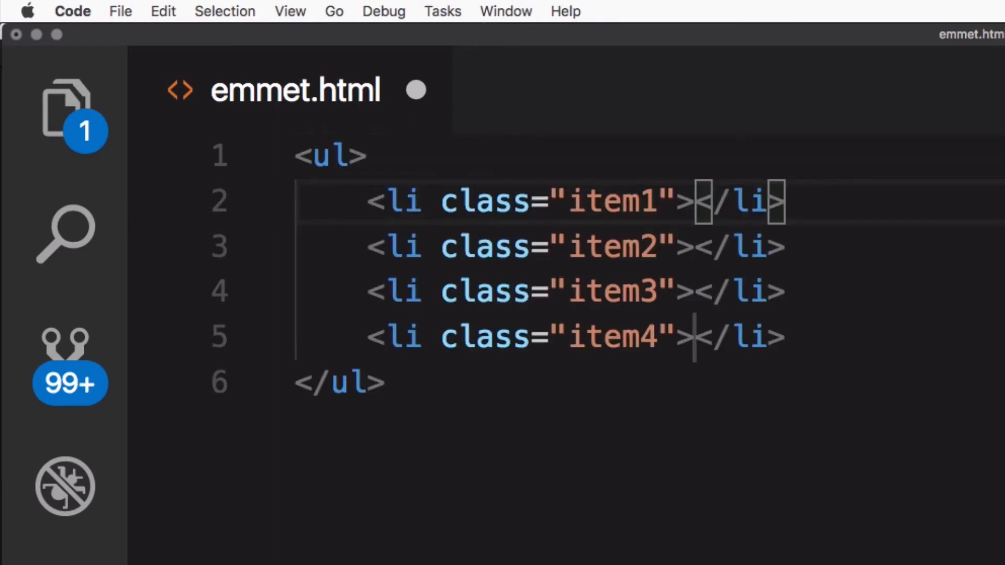
mouse_move(610, 230)
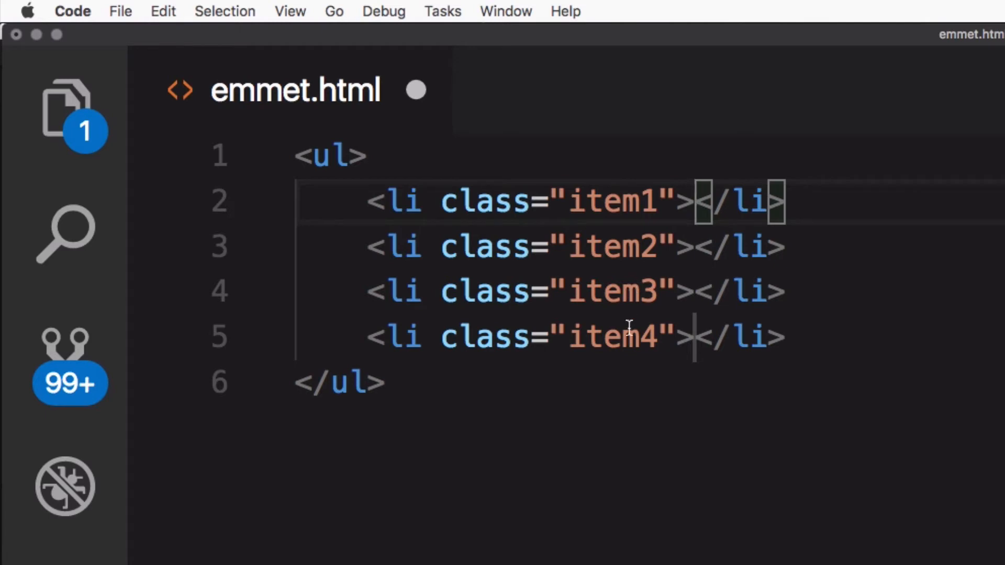
double_click(619, 338)
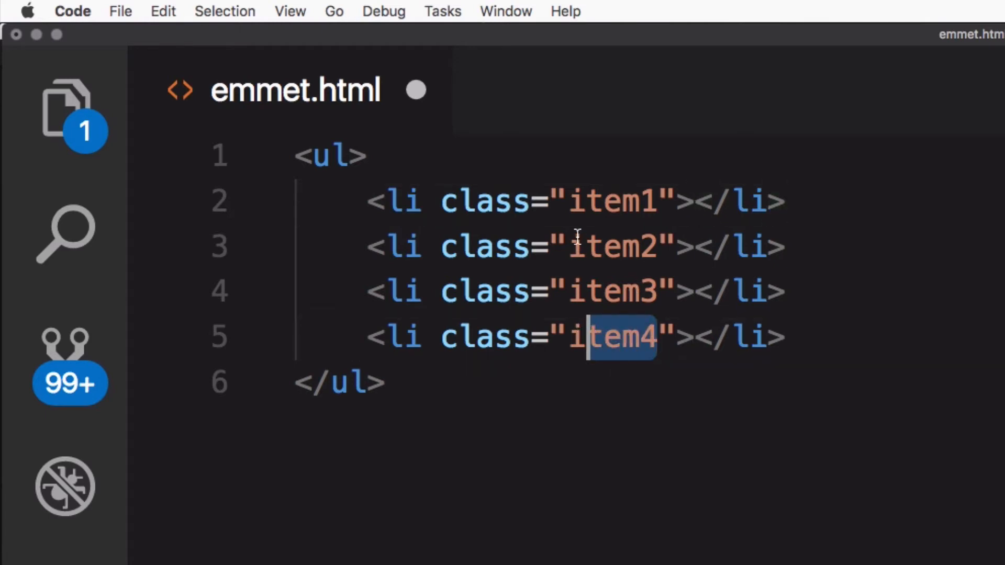
mouse_move(693, 387)
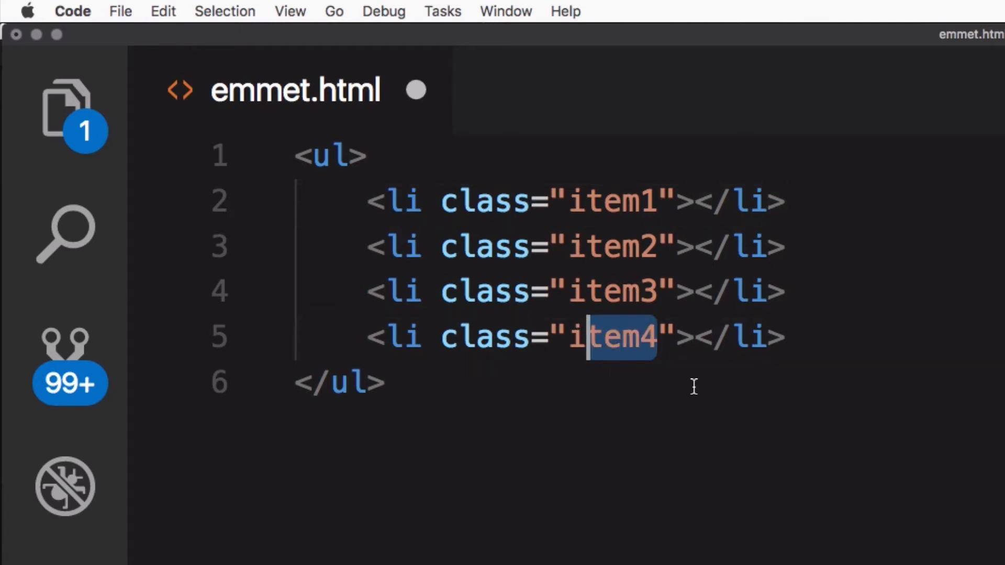
mouse_move(704, 273)
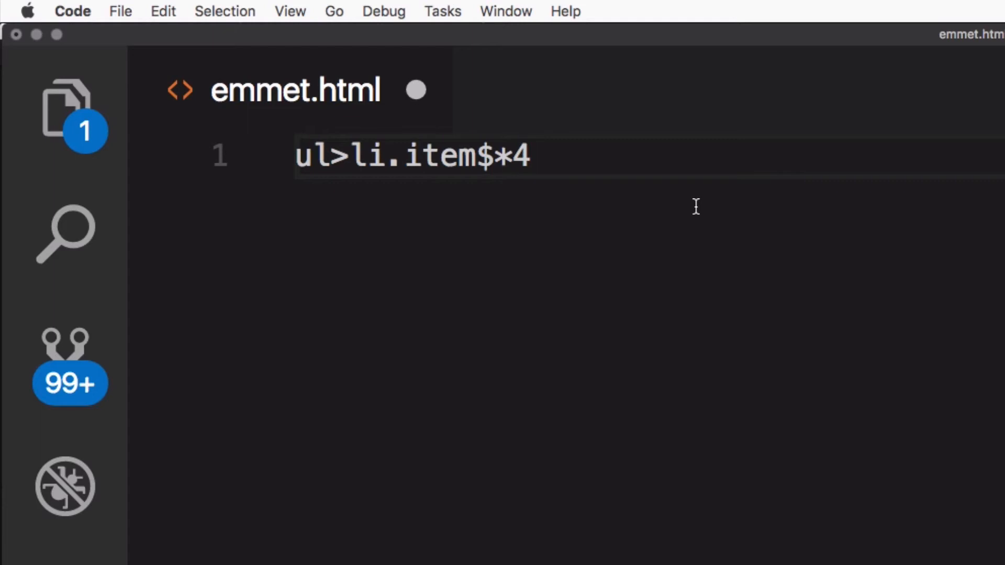
- Add {text$} so the expanded items contain text1 through text4
text({)
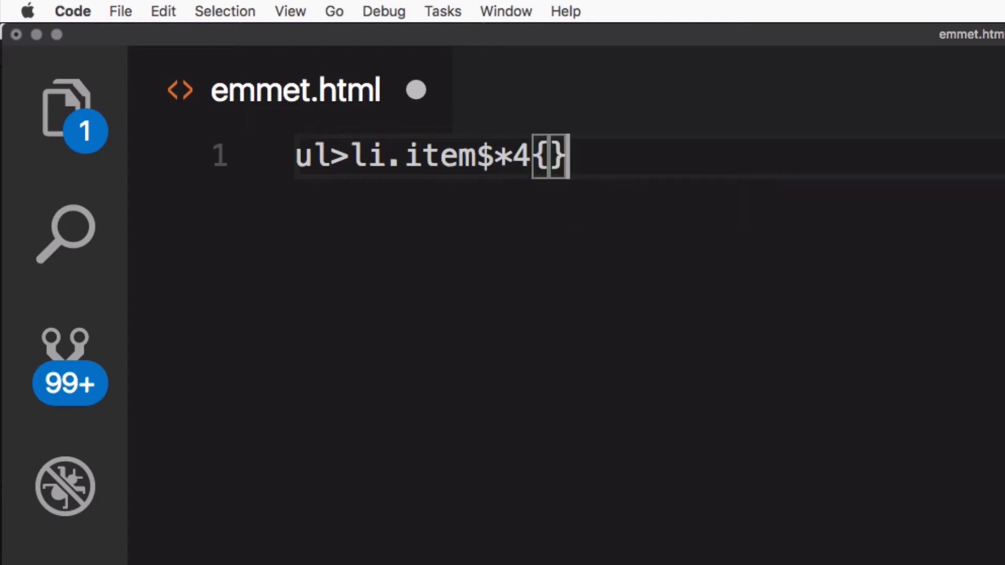
key(Backspace)
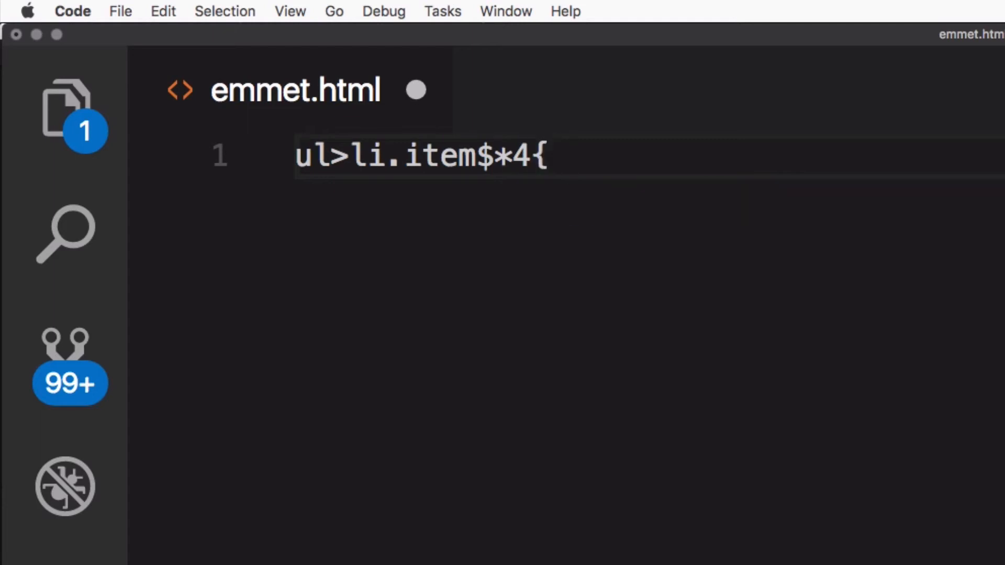
text(iteam)
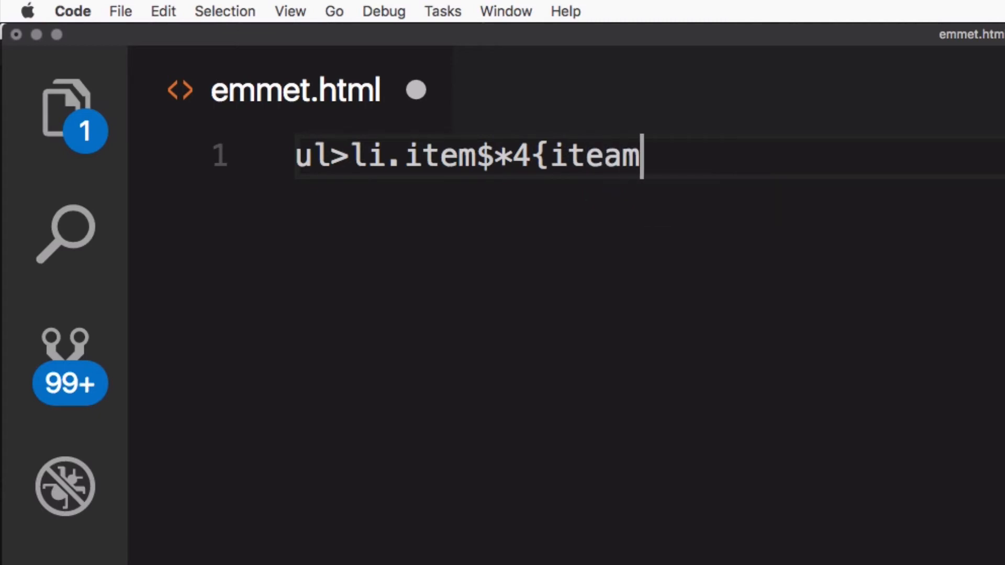
key(Backspace)
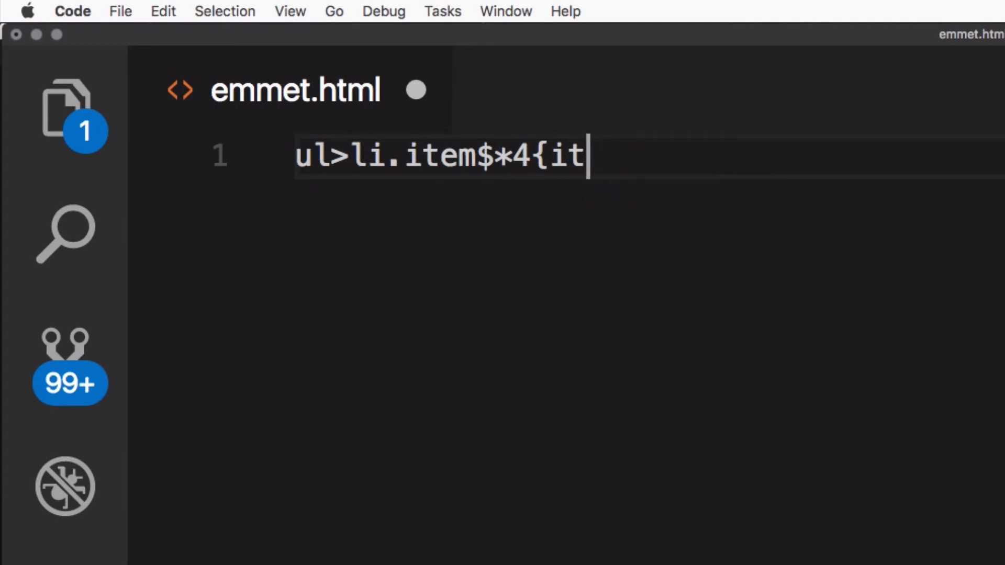
text(ext)
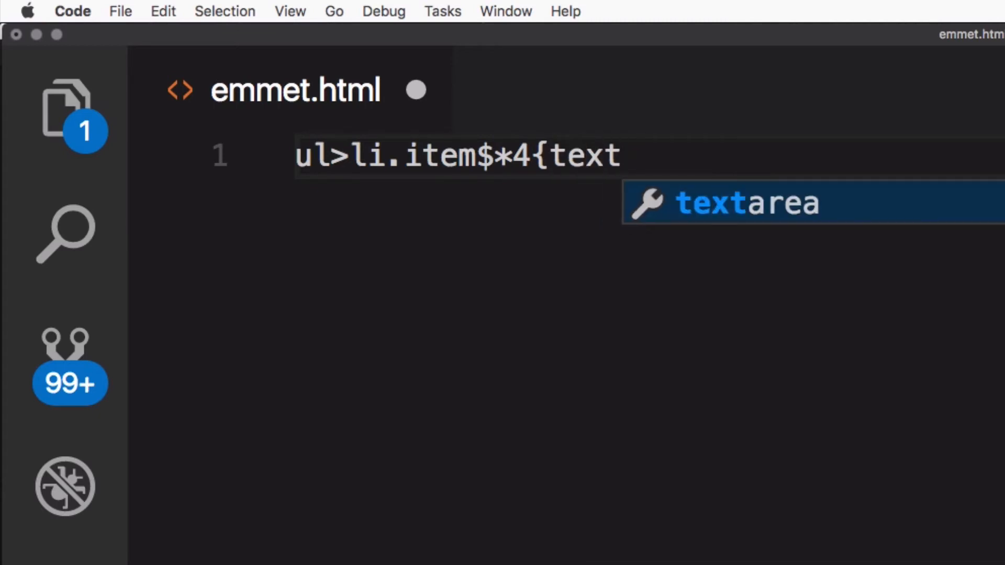
text($)
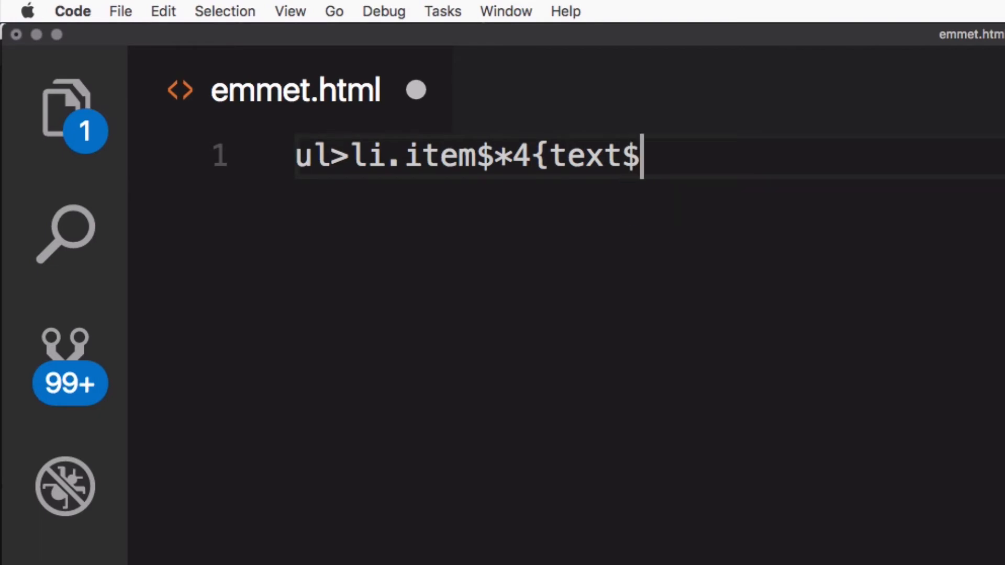
key(Tab)
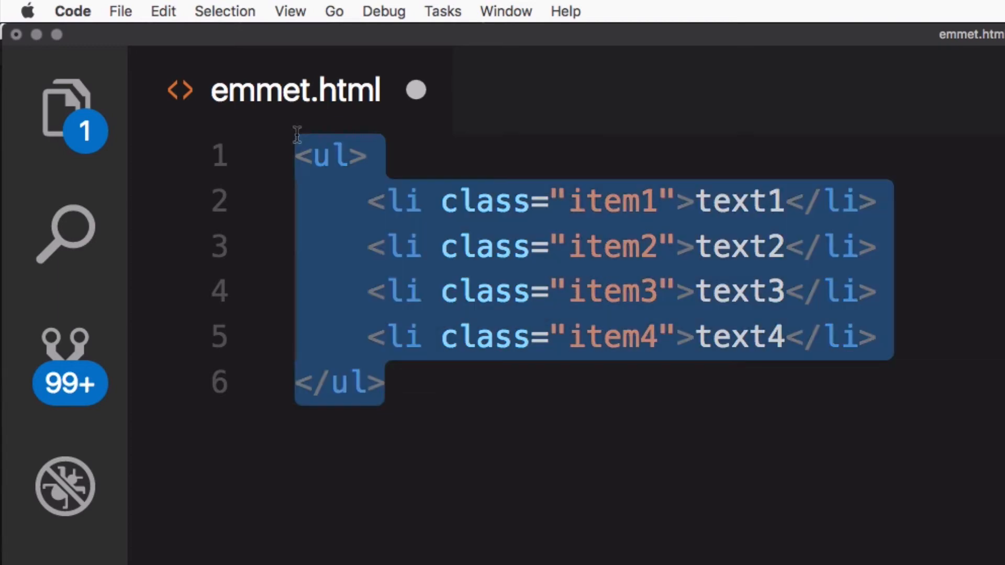
- Clear the file and begin a new header abbreviation
key(Delete)
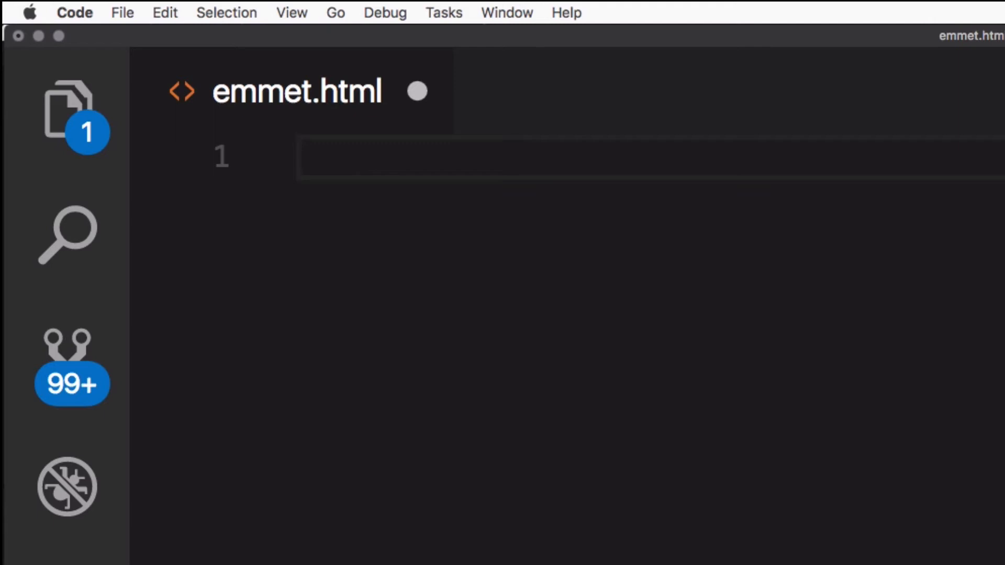
text(he)
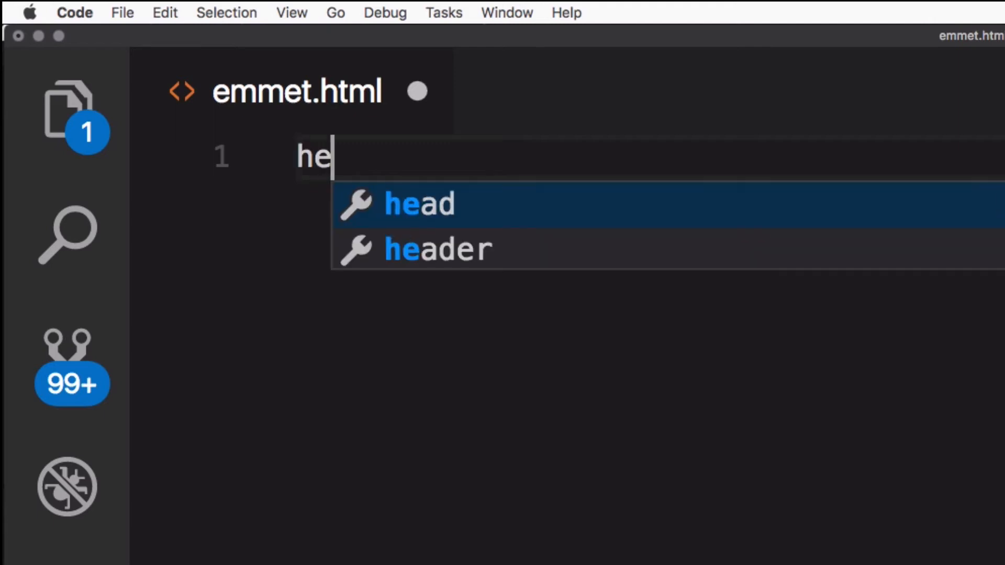
- Write header+() with grouping parentheses and start nav inside them
text(ader)
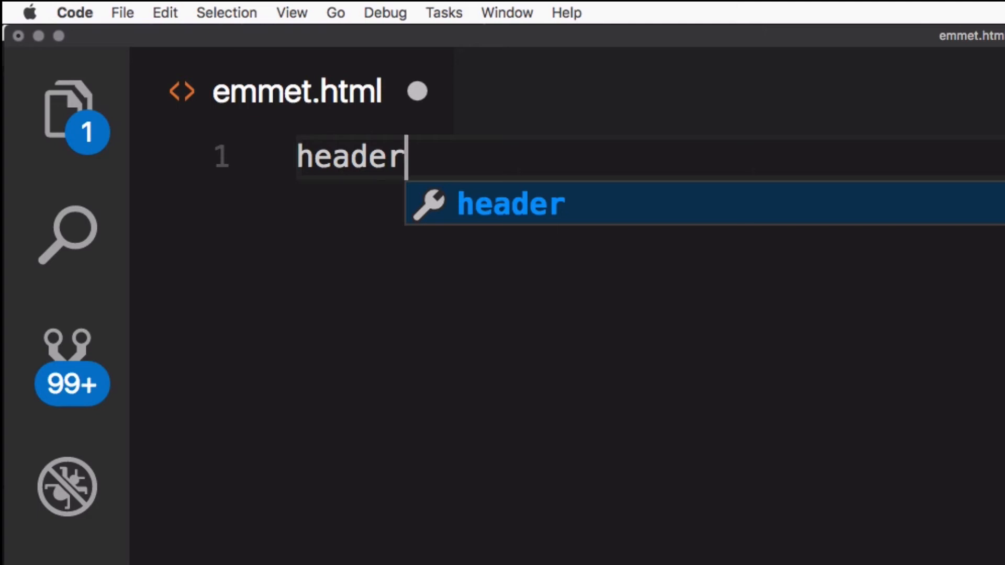
text(+)
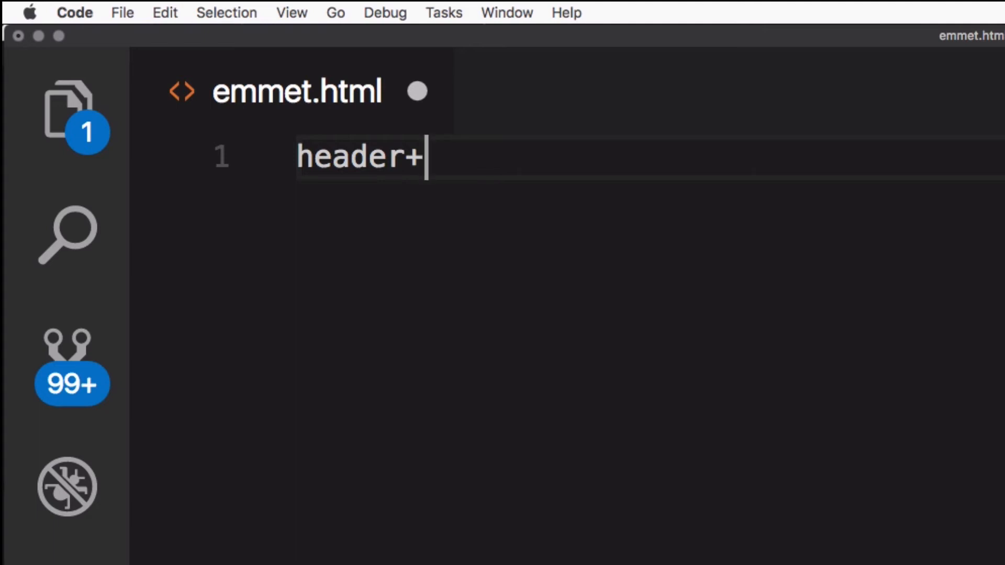
text(())
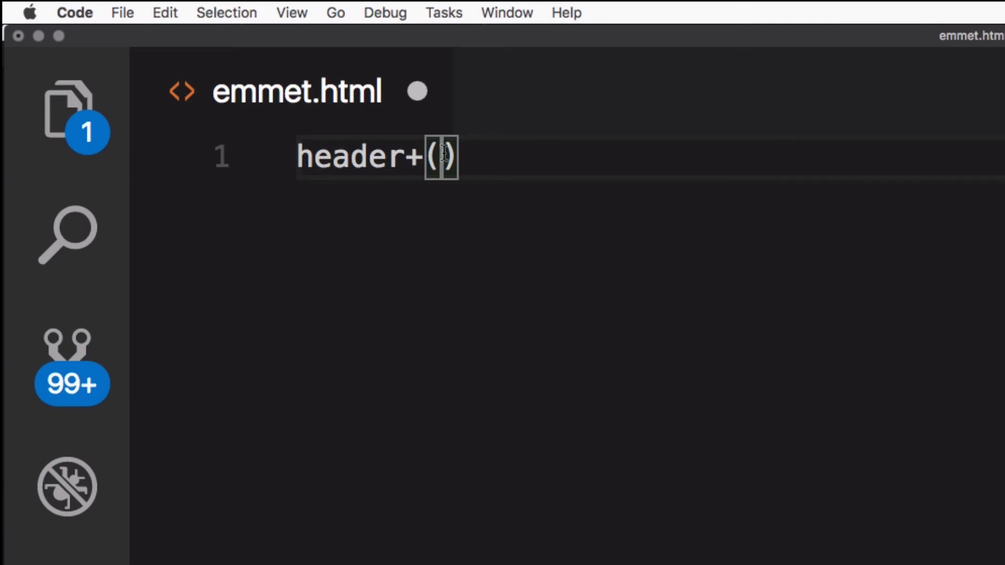
text(n)
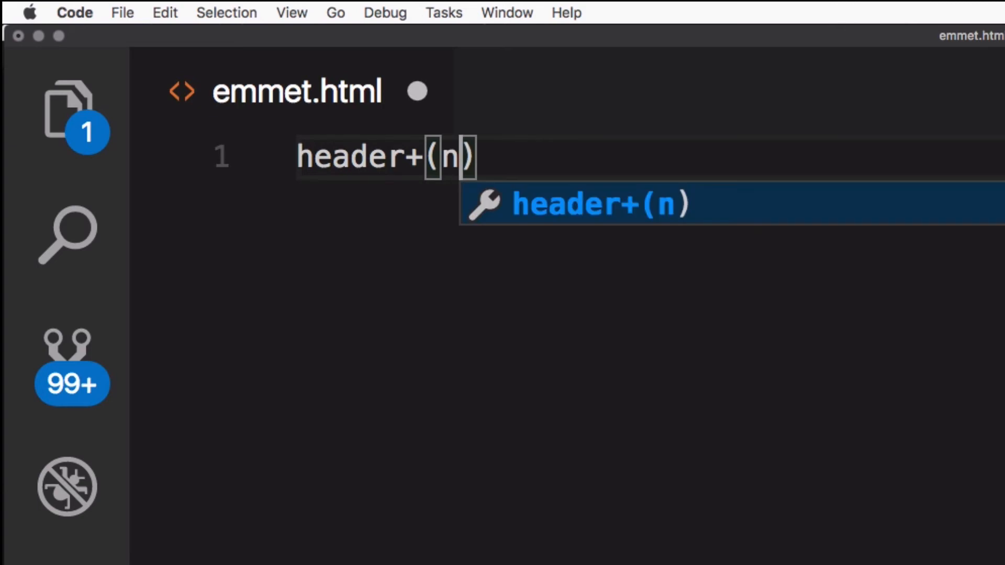
- Fill the group with nav>ul>li*4 for a four-item nav list
text(av)
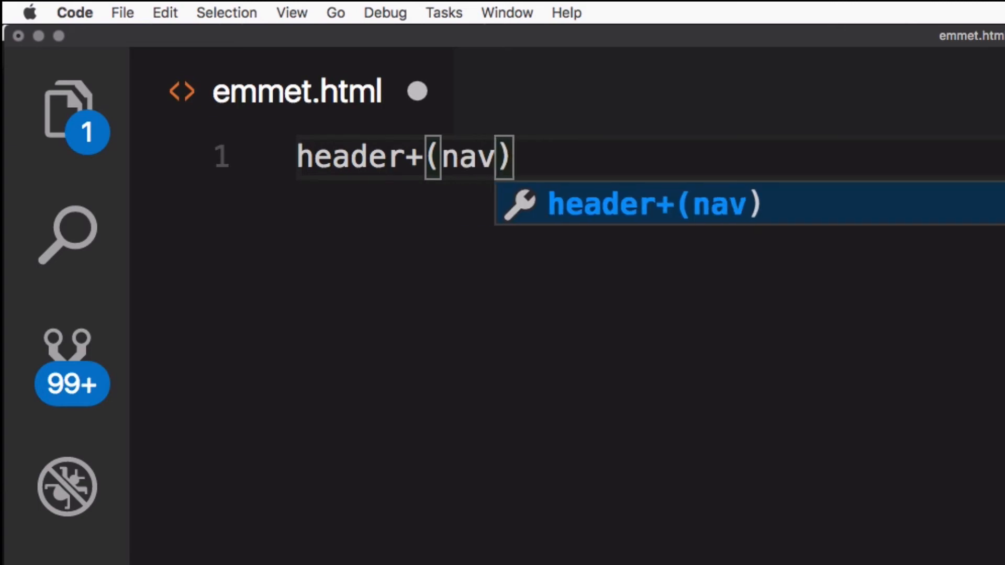
text(>ul)
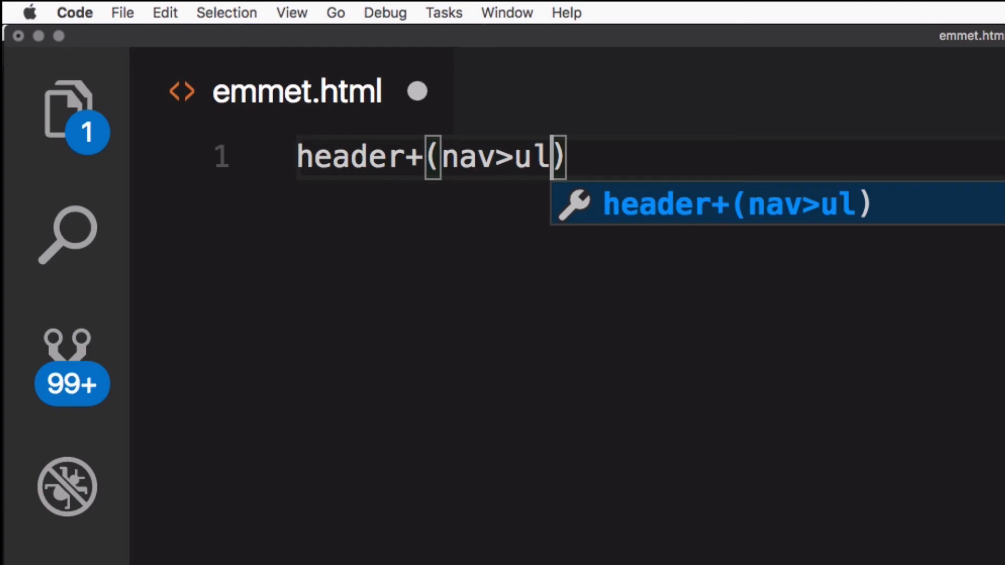
text(>)
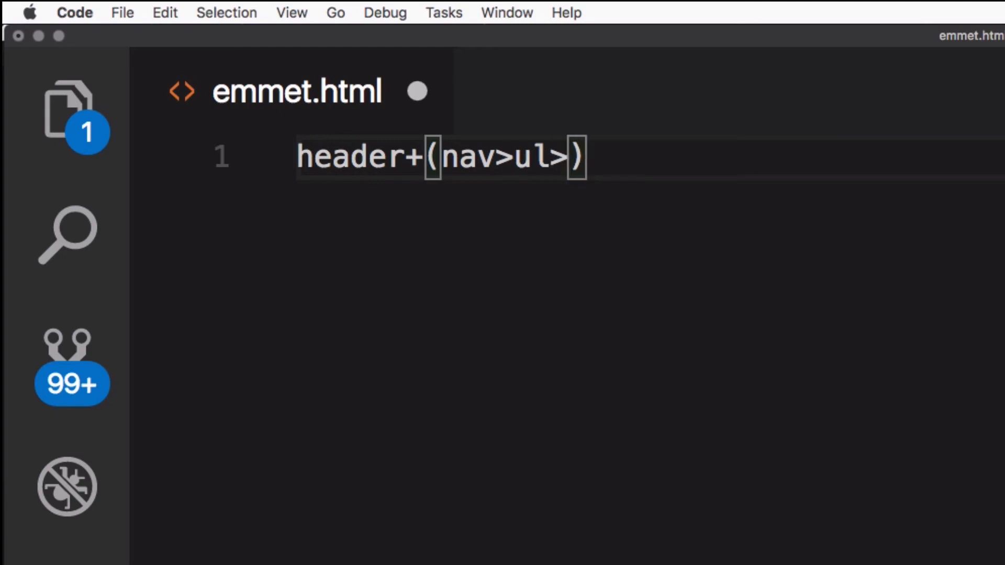
text(li)
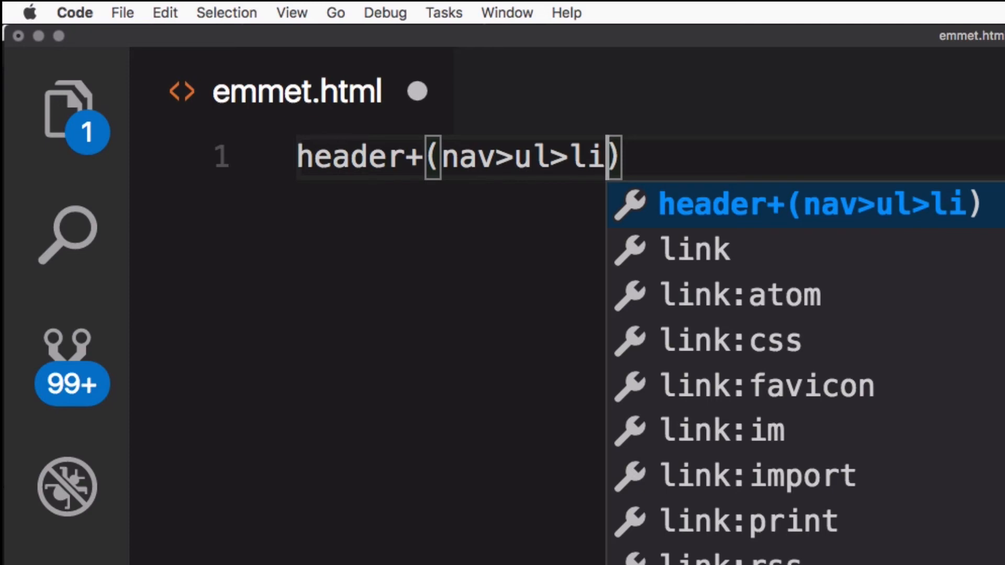
text(*4)
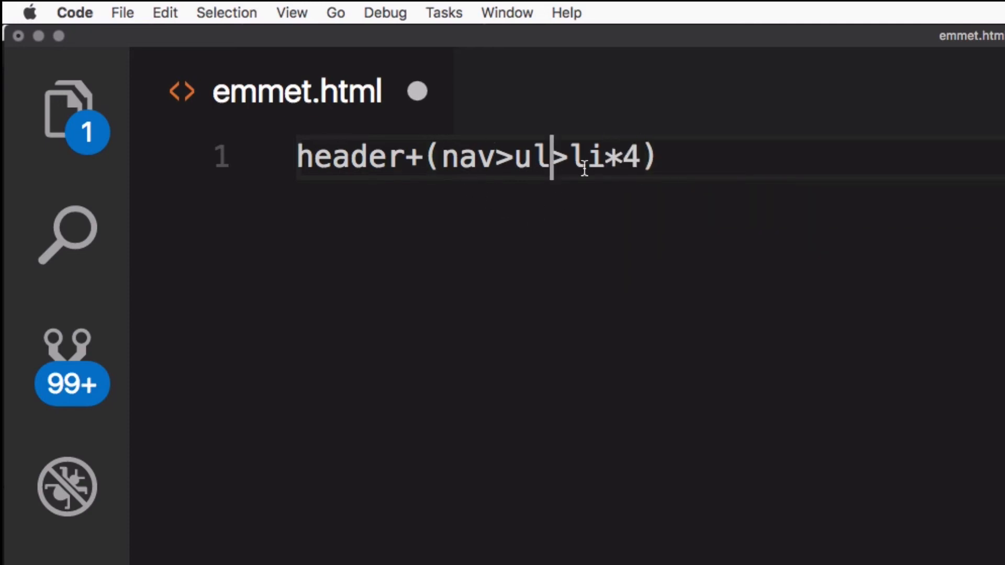
- Add the numbered class so the group reads nav>ul>li.item$*4
double_click(586, 157)
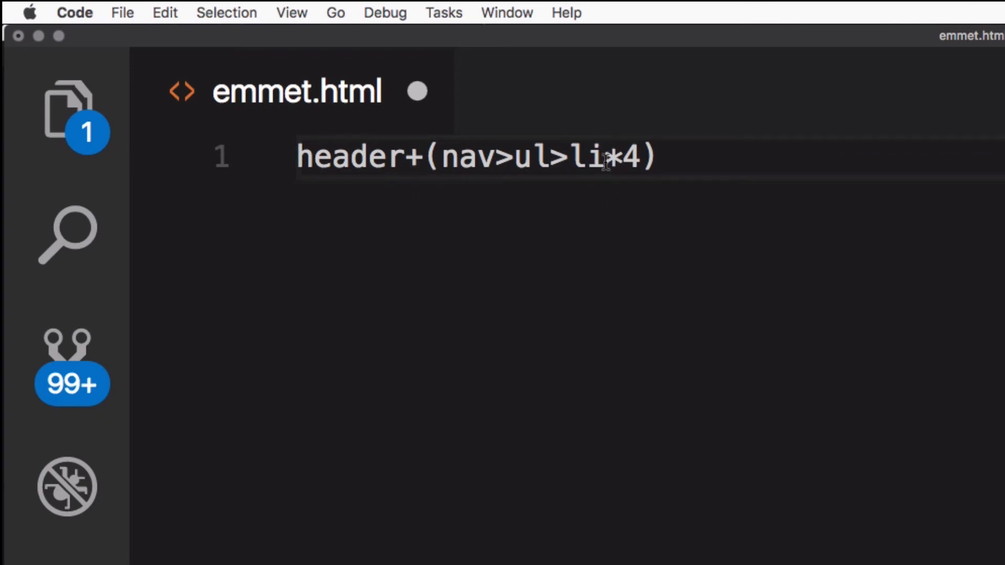
text(.i)
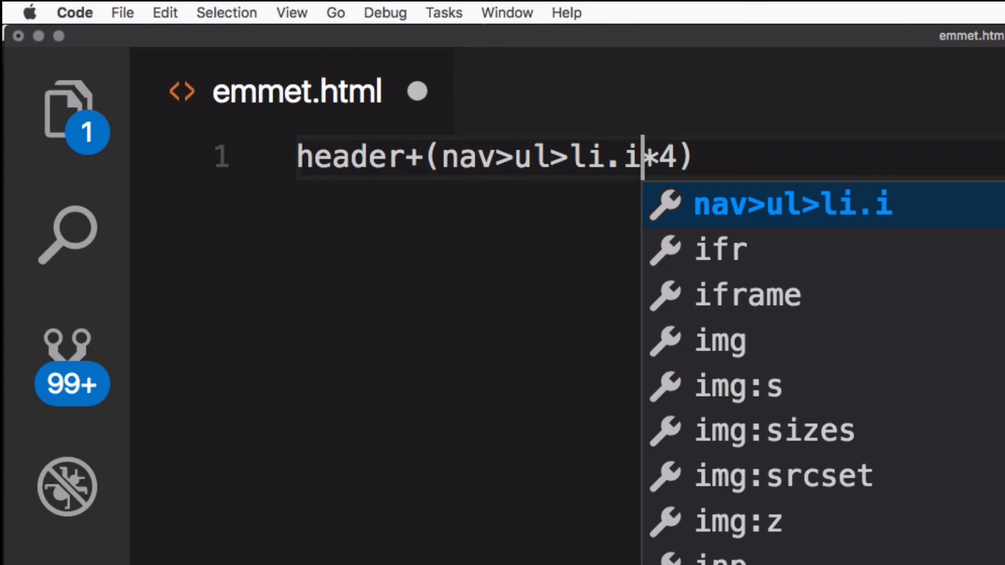
text(tem)
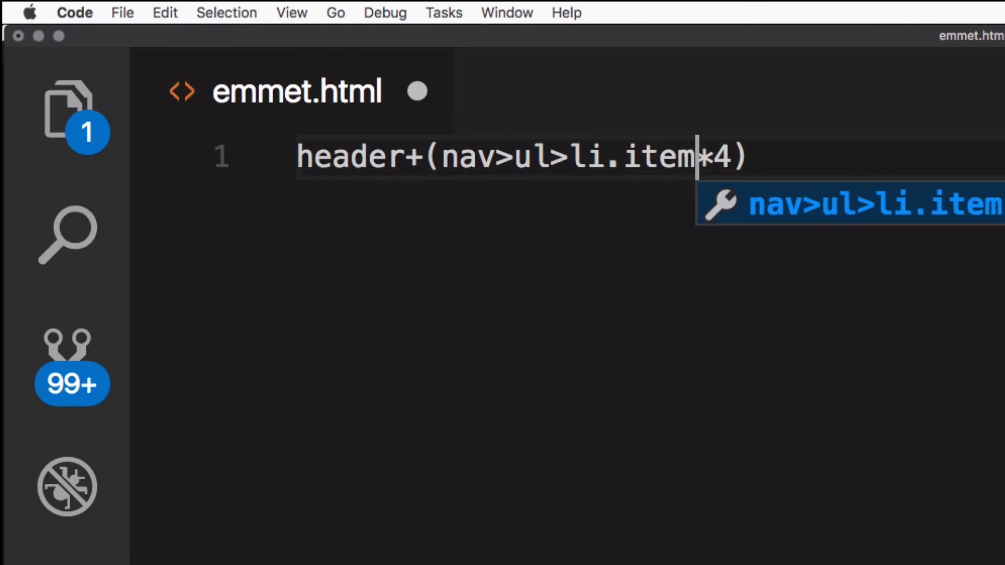
text($)
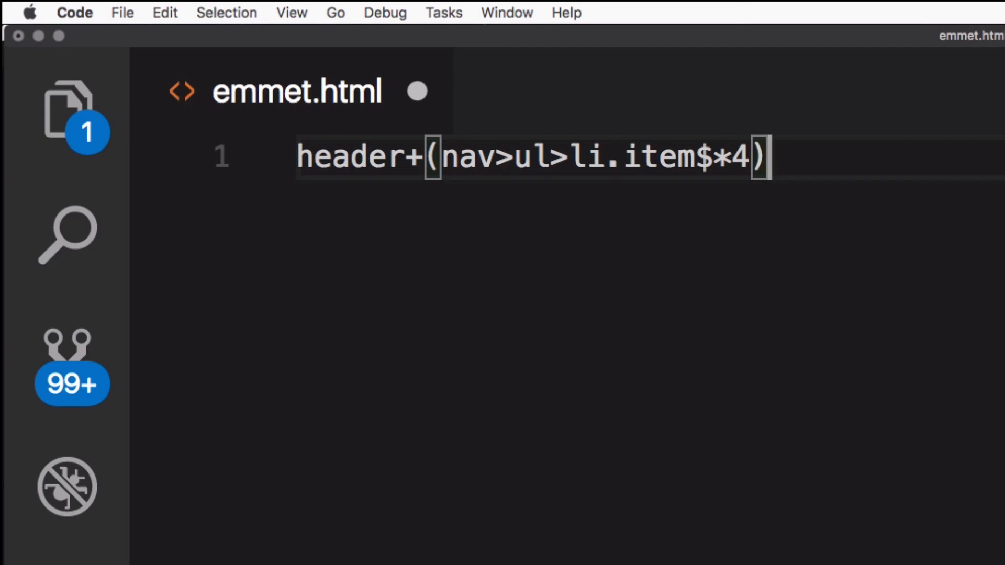
- Append +(.container>.element)+footer to complete the page-layout abbreviation
text(+)
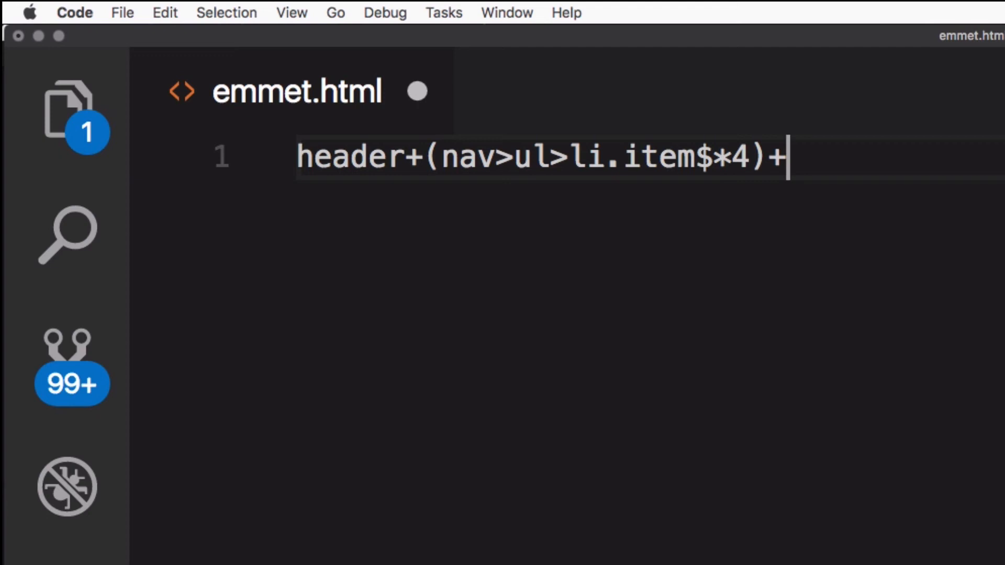
text(()
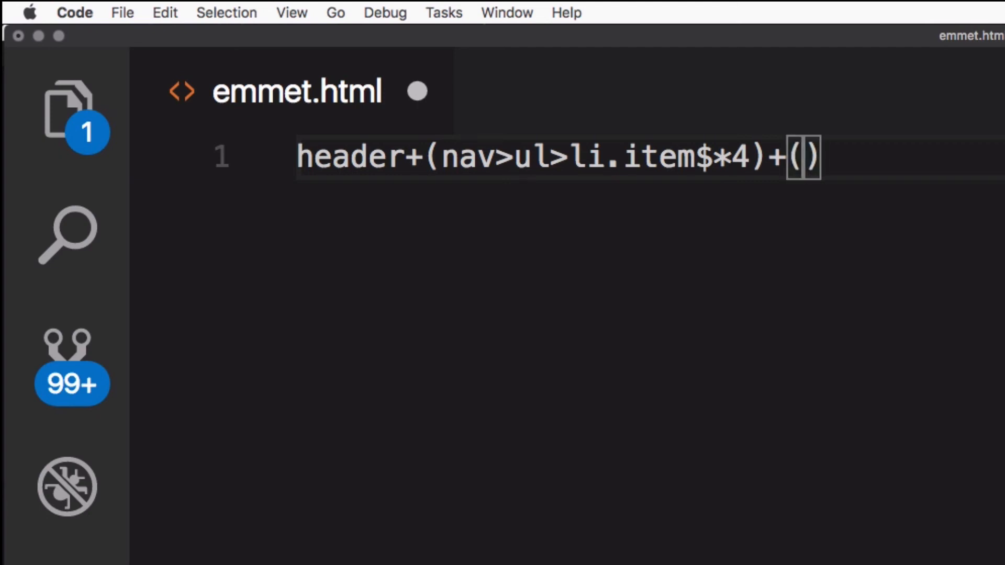
text(.cont)
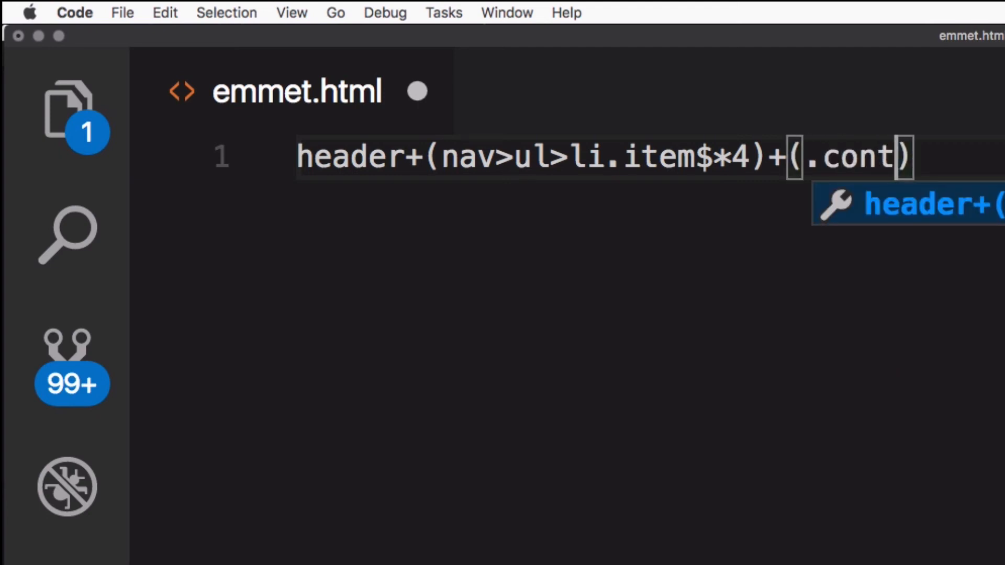
text(ainer>)
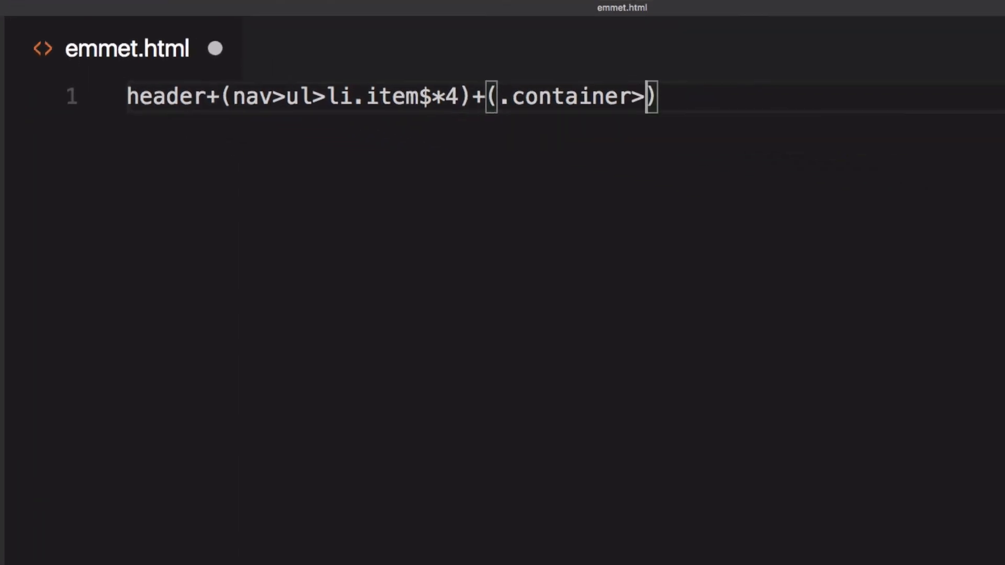
text(.elem)
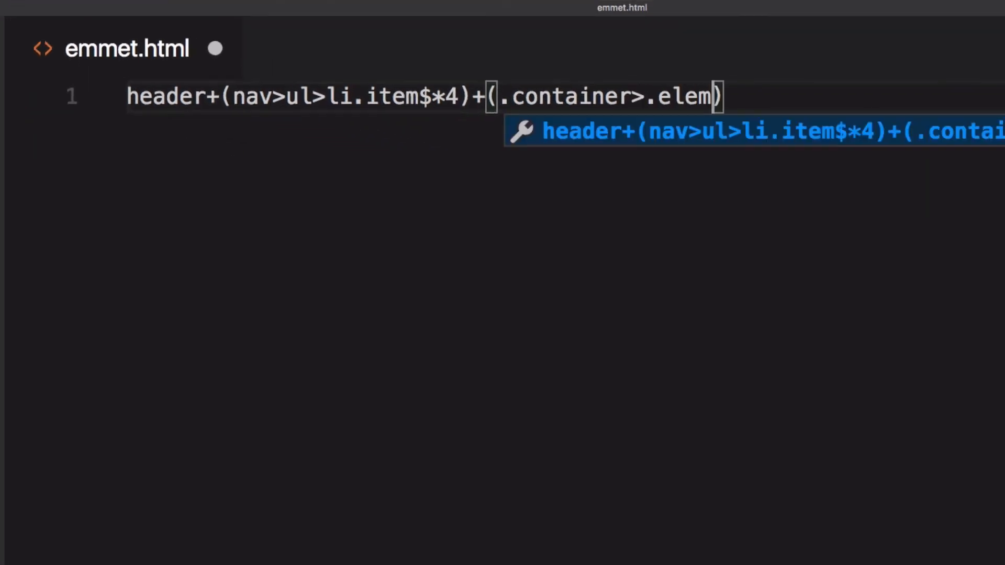
text(nt)
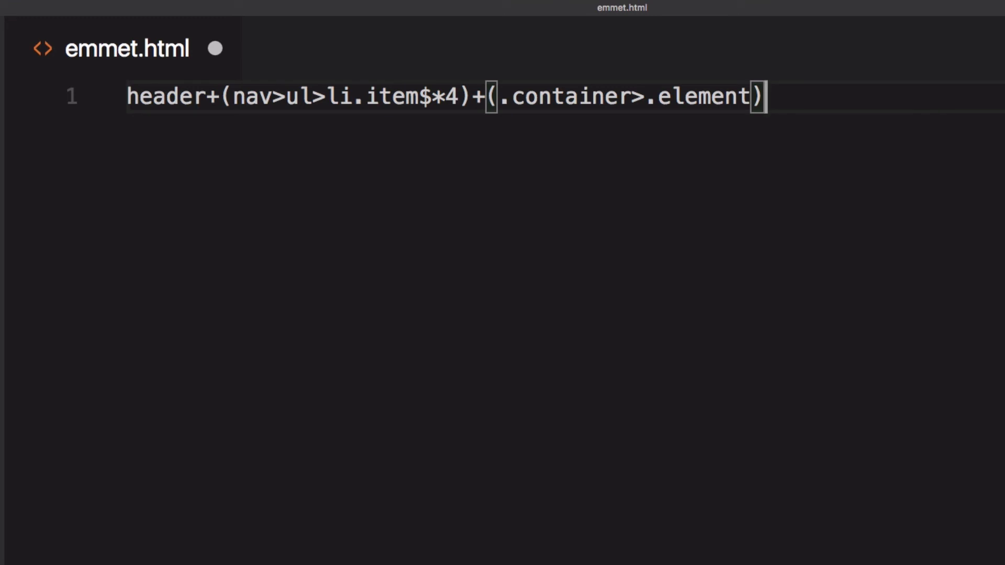
text(+)
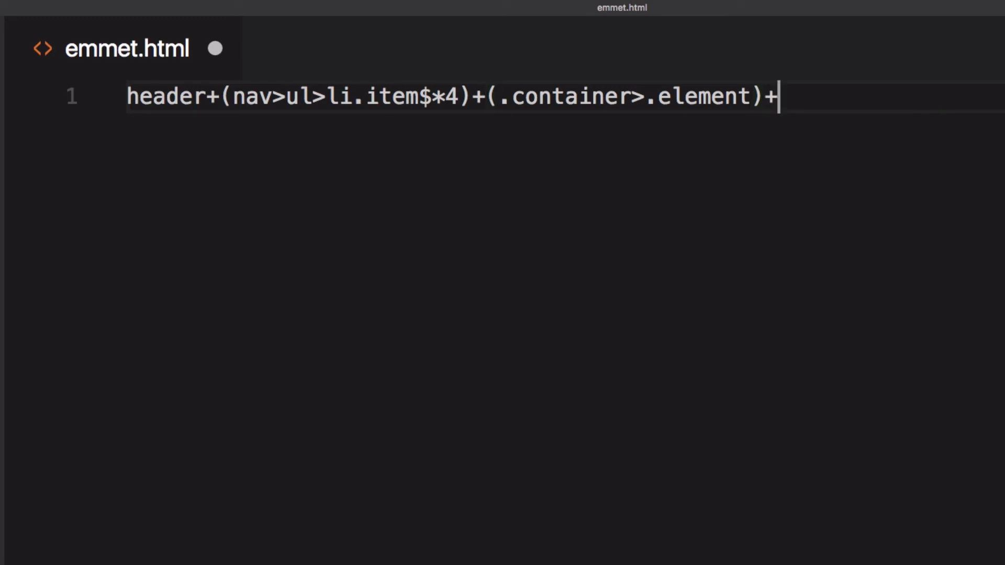
text(footer)
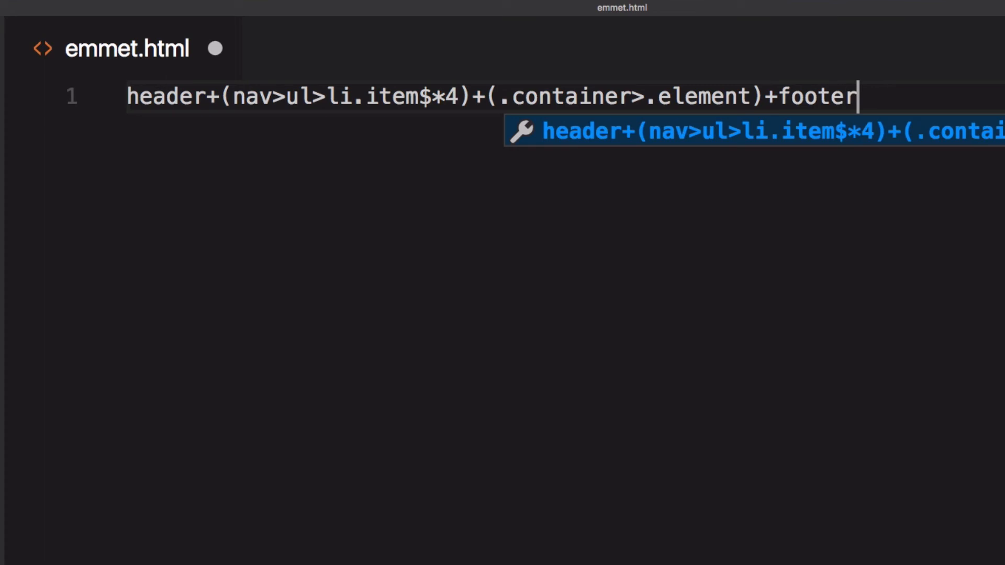
- Expand the abbreviation into header, nav list, container and footer markup and inspect item classes
key(Tab)
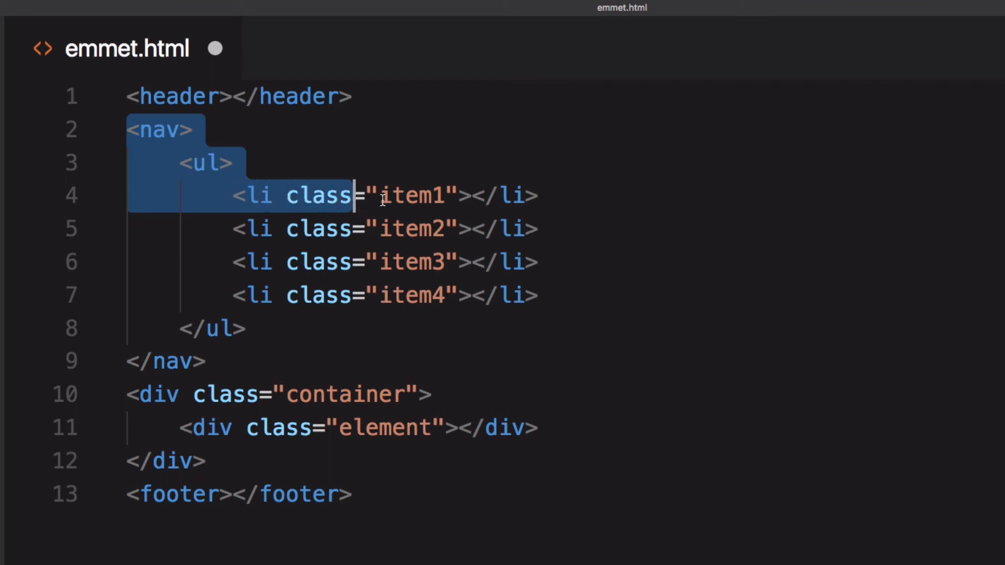
click(435, 229)
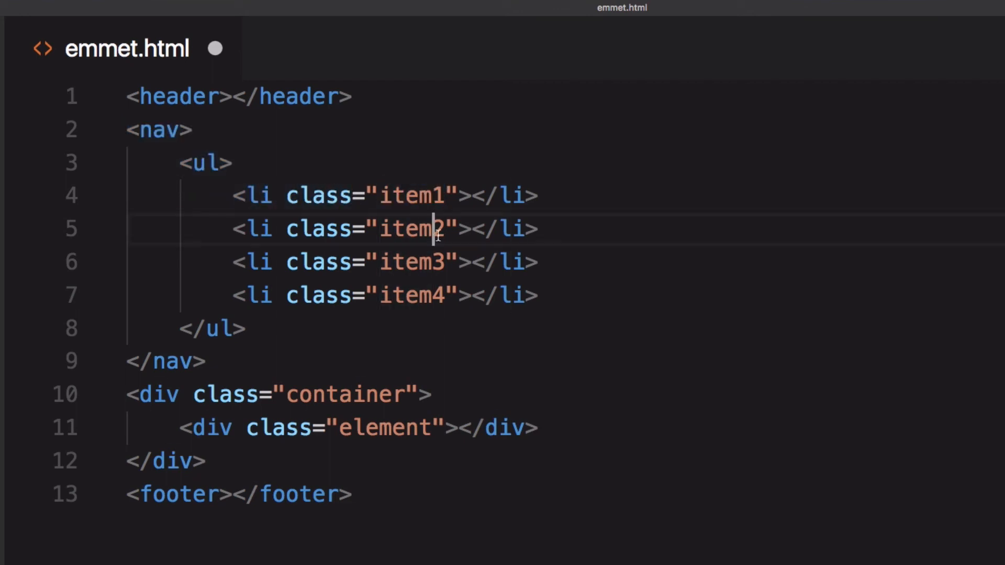
double_click(166, 360)
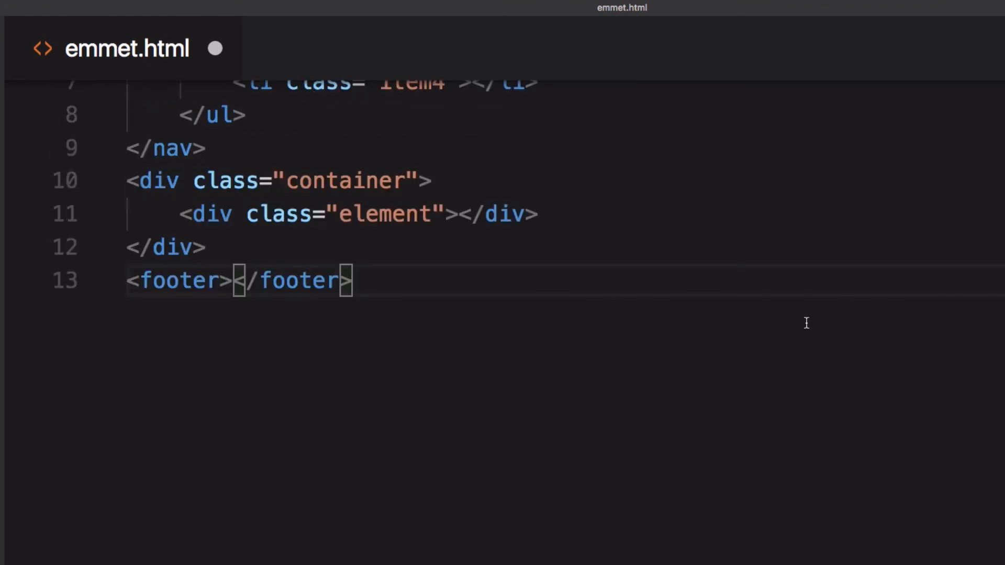
- Return to the one-line abbreviation and expand it again
scroll(up, 3)
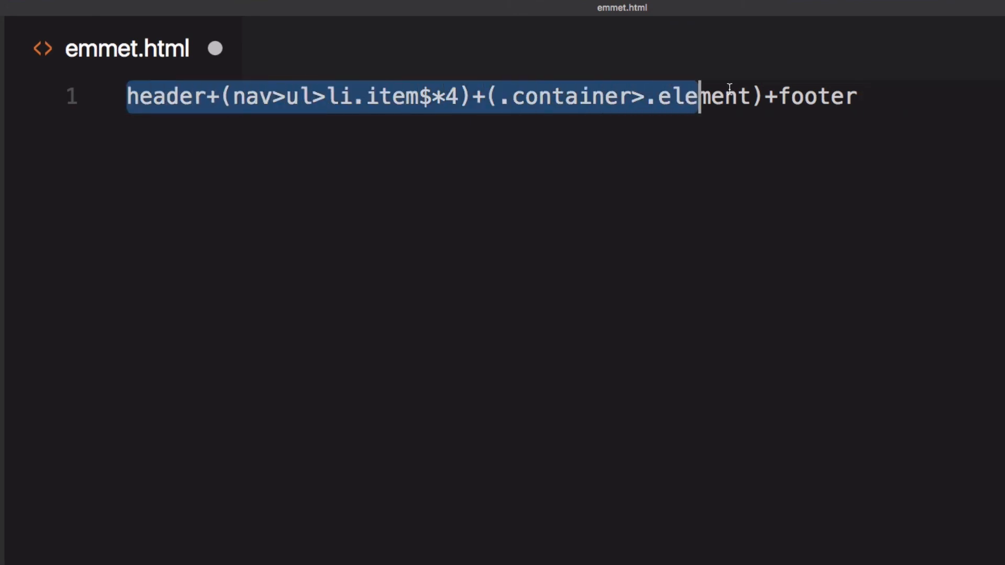
click(858, 96)
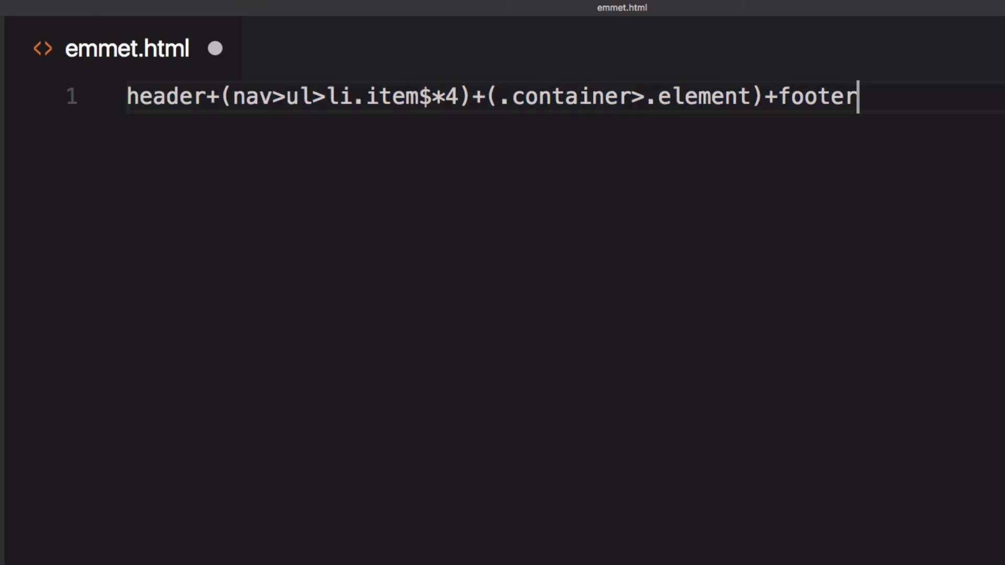
key(Tab)
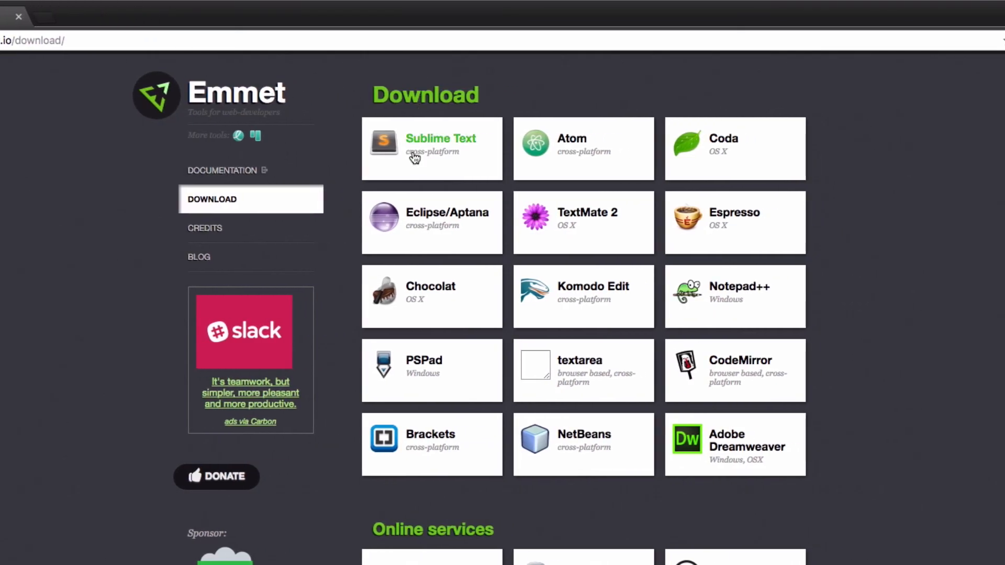
mouse_move(447, 150)
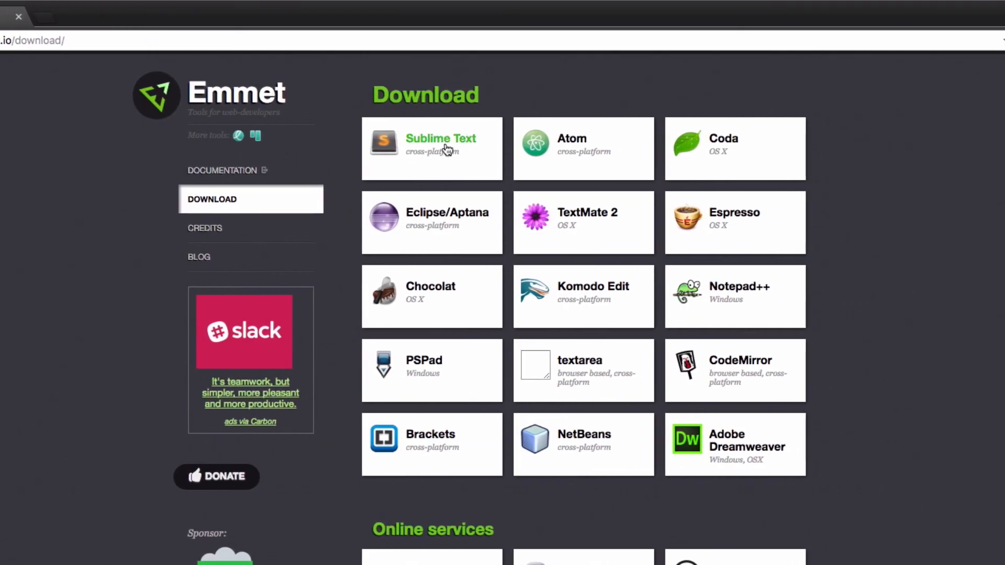
mouse_move(575, 233)
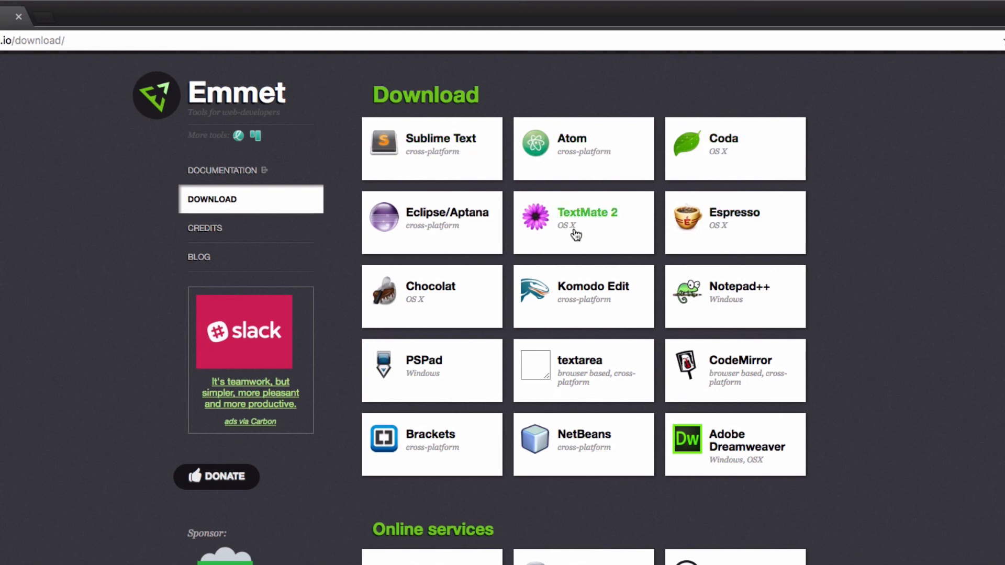
mouse_move(575, 223)
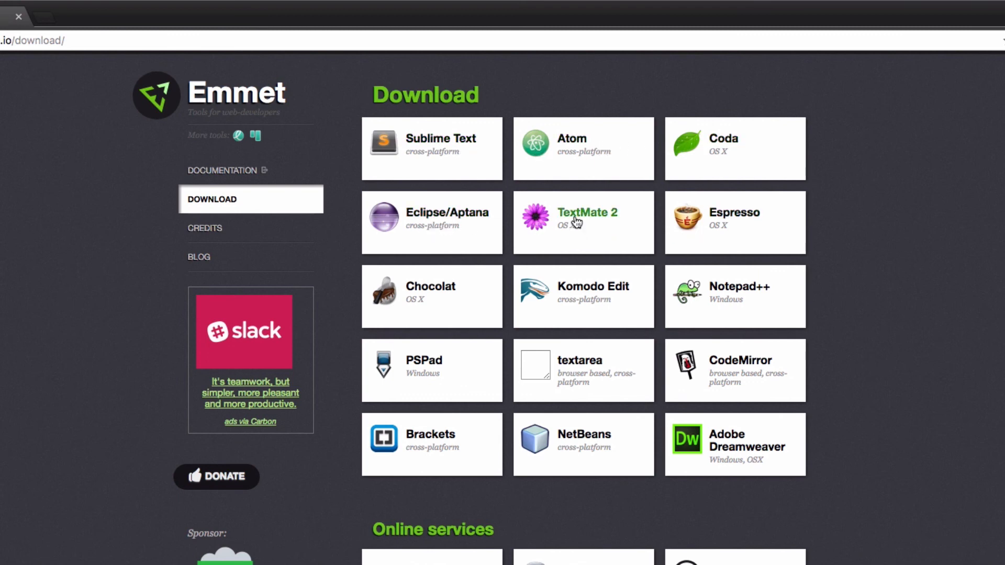
mouse_move(884, 419)
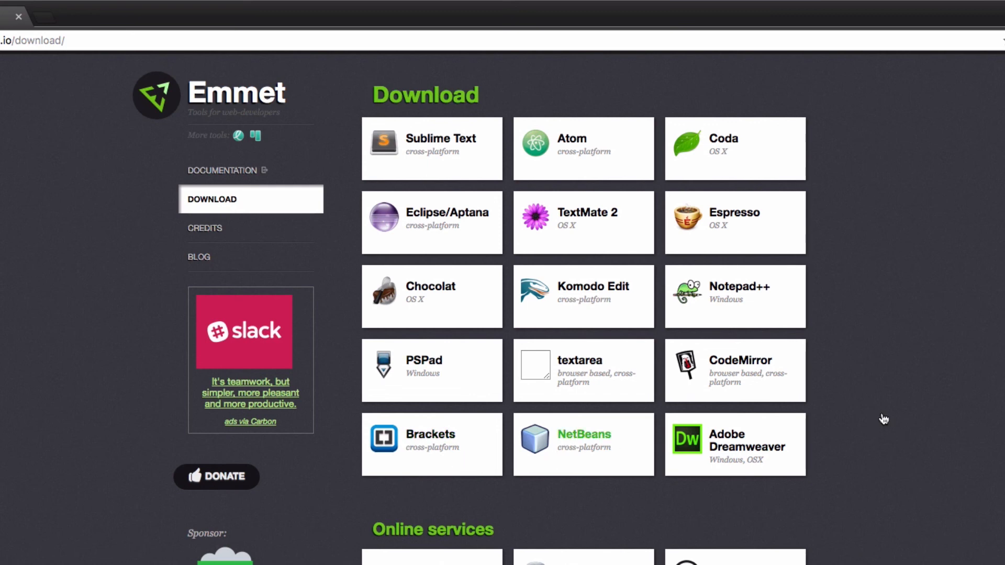
- Scroll the Emmet download page through online services and back to the editor plugins
scroll(down, 3)
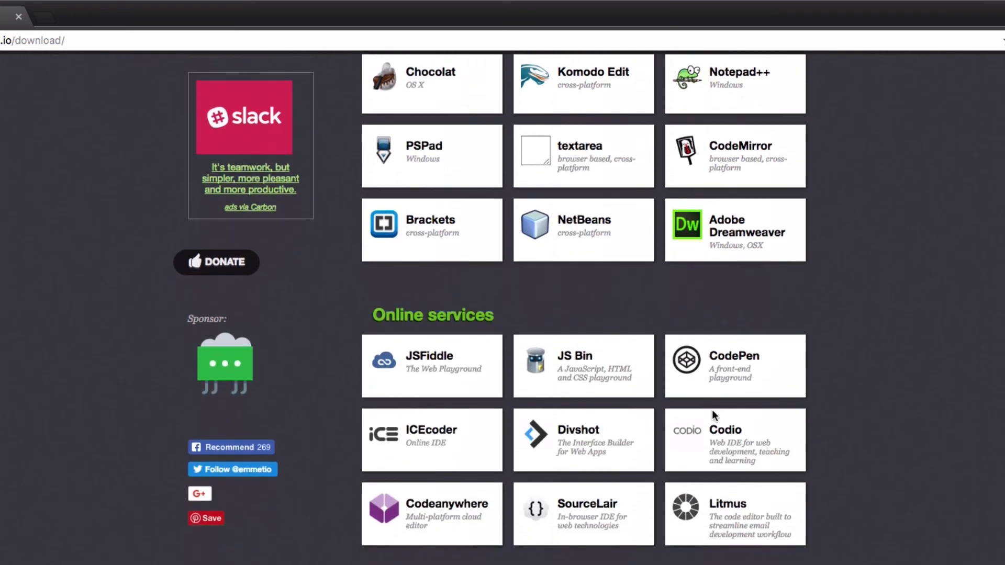
mouse_move(483, 379)
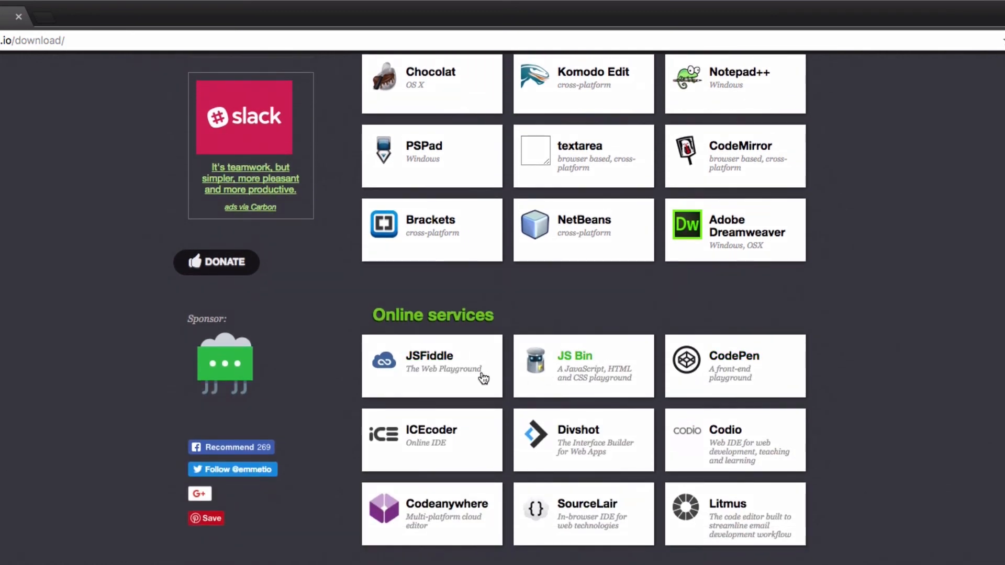
mouse_move(424, 374)
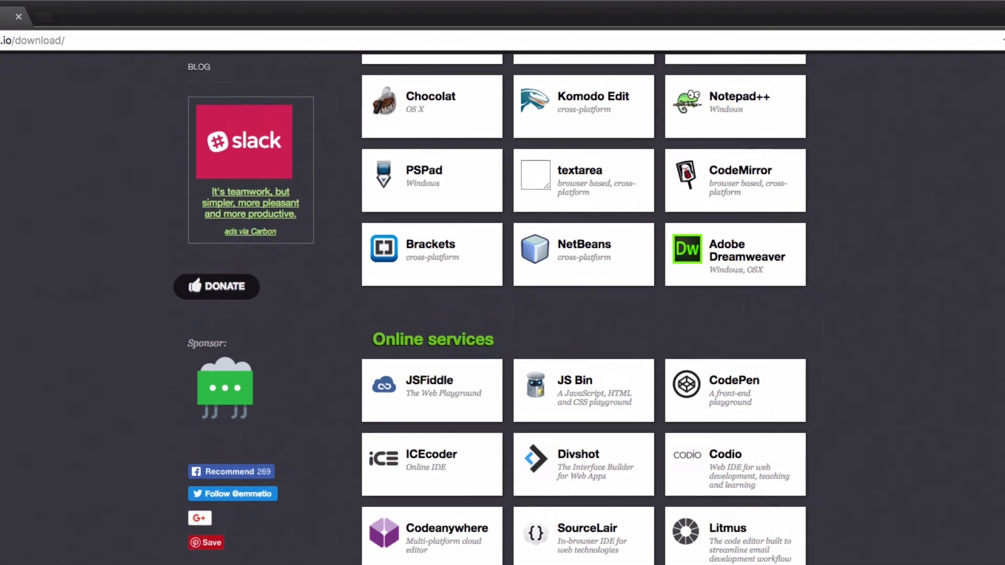
scroll(up, 3)
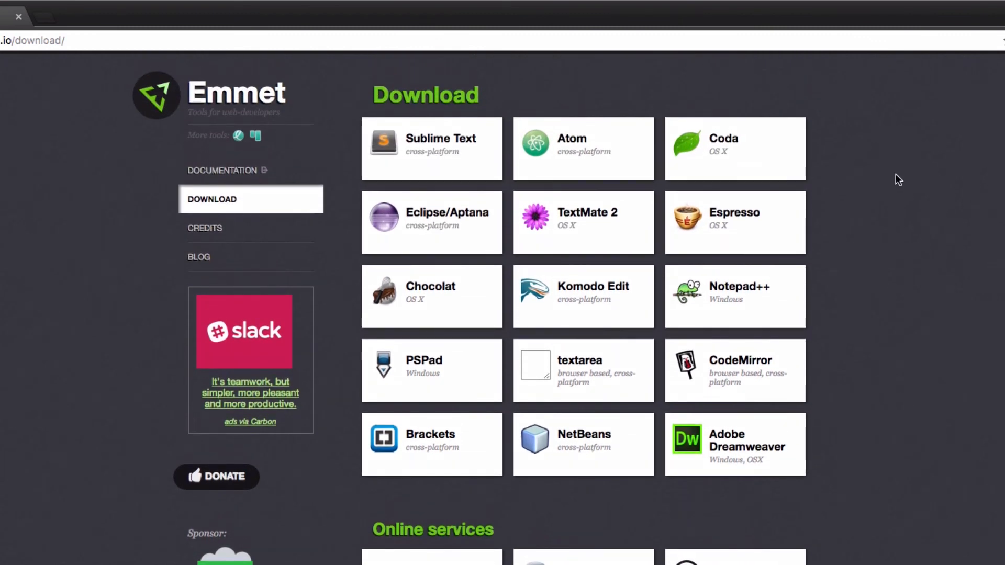